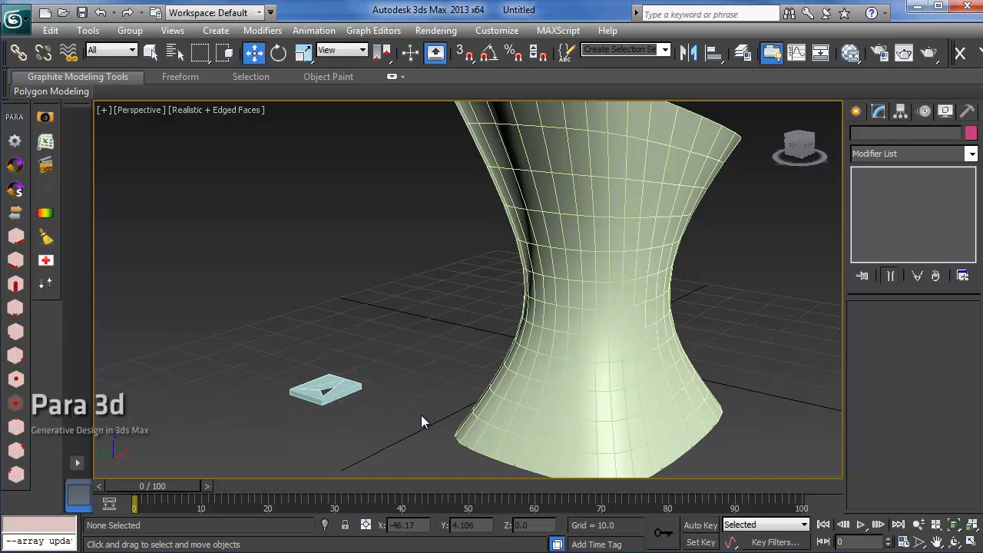
mouse_move(489, 418)
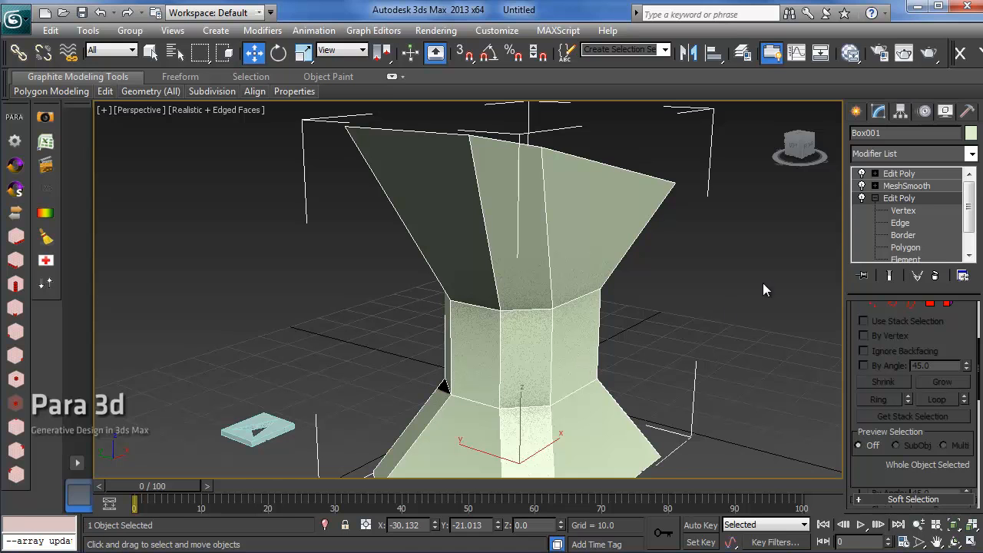
mouse_move(485, 255)
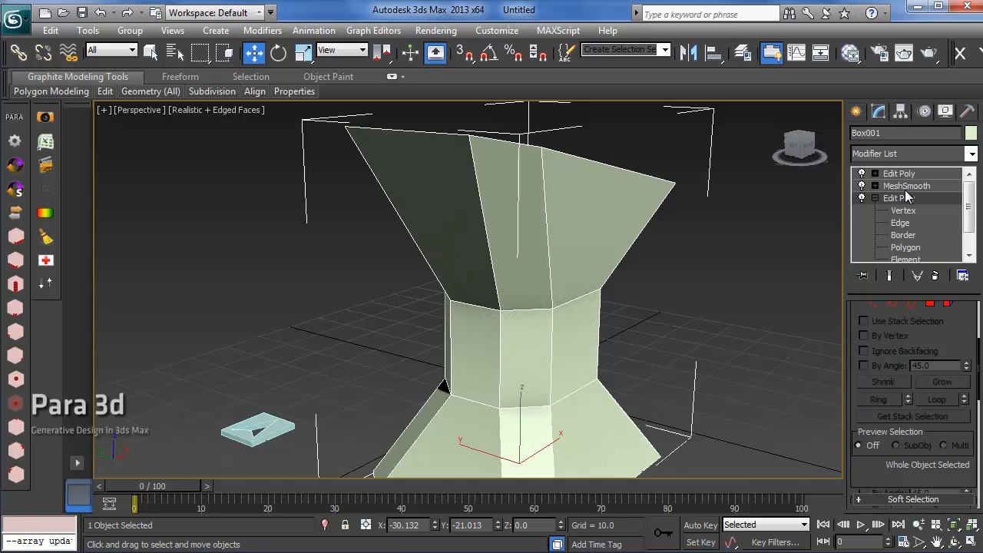
- Select the arrow panel and review its base shape, extrusion and deformer levels in the stack
left_click(907, 184)
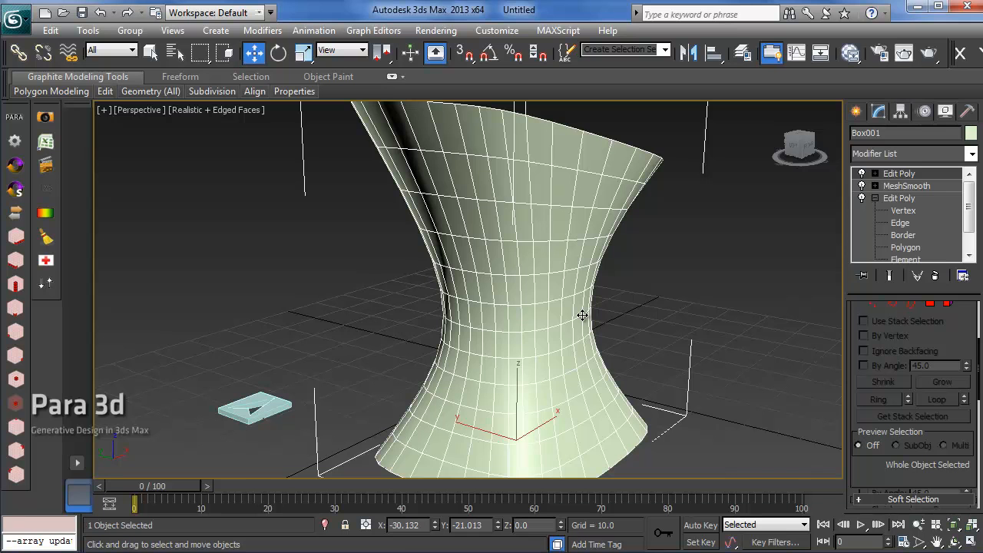
left_click_drag(584, 315, 427, 292)
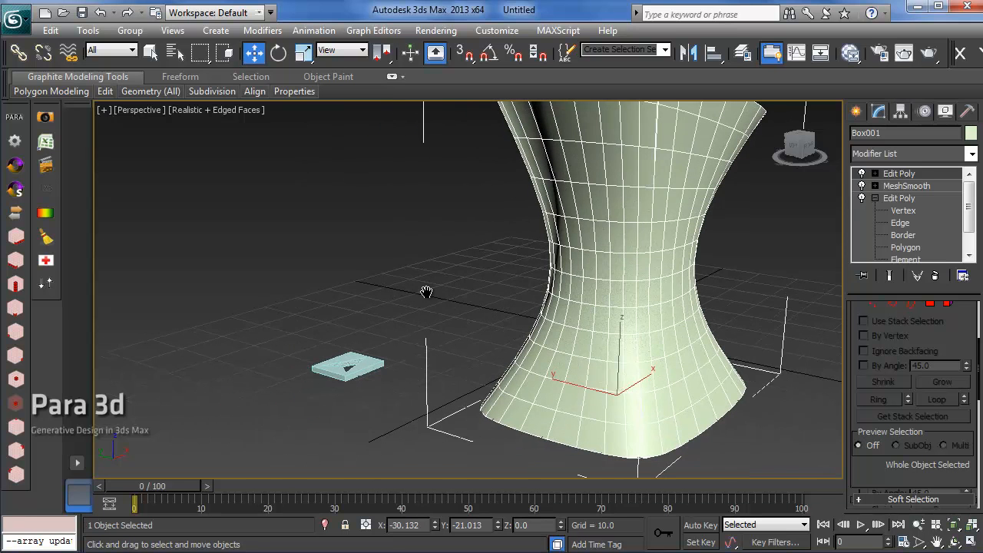
left_click(346, 366)
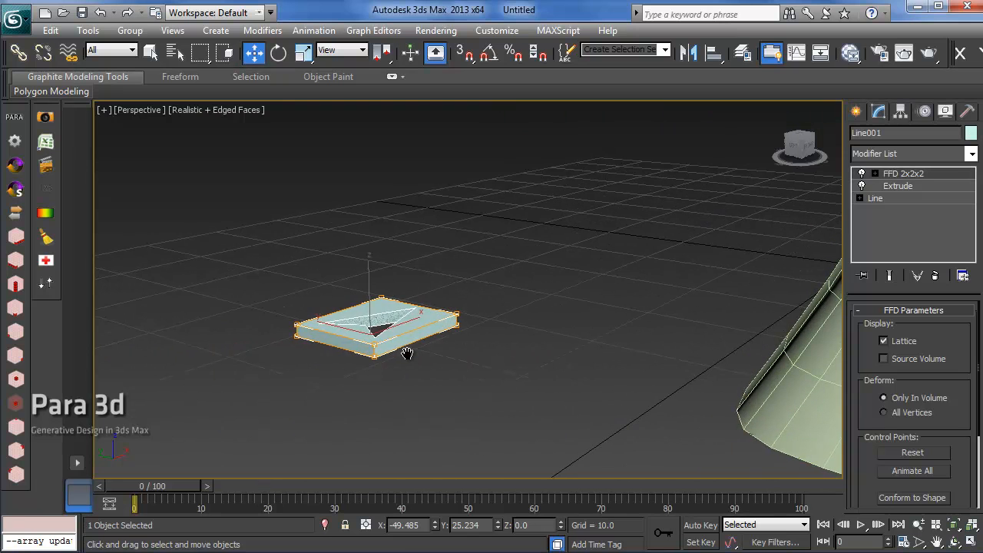
left_click(876, 198)
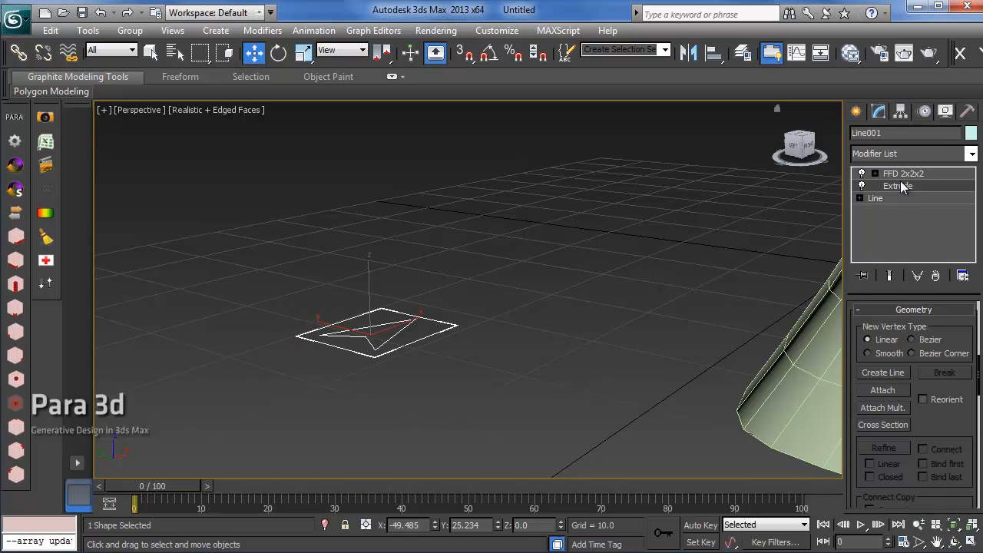
left_click(897, 186)
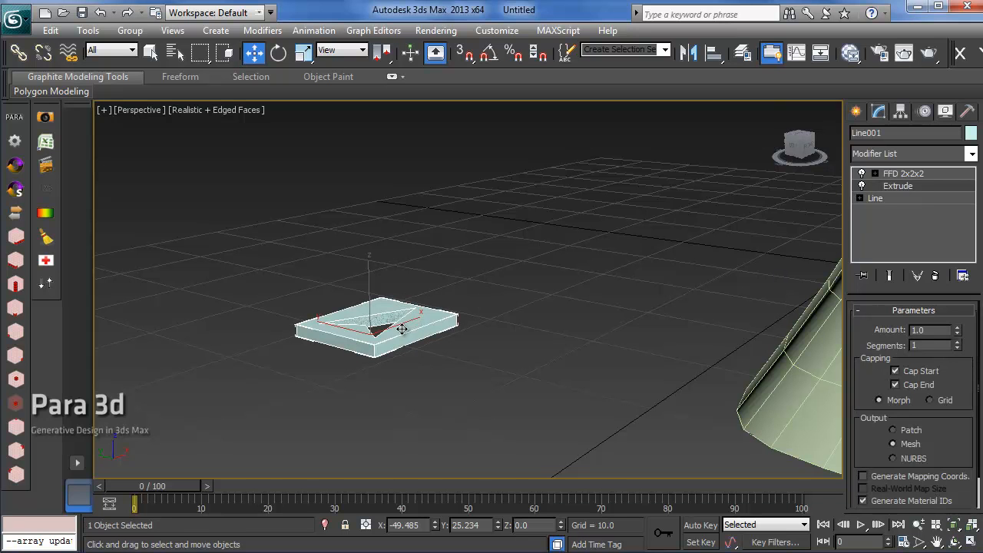
left_click(905, 172)
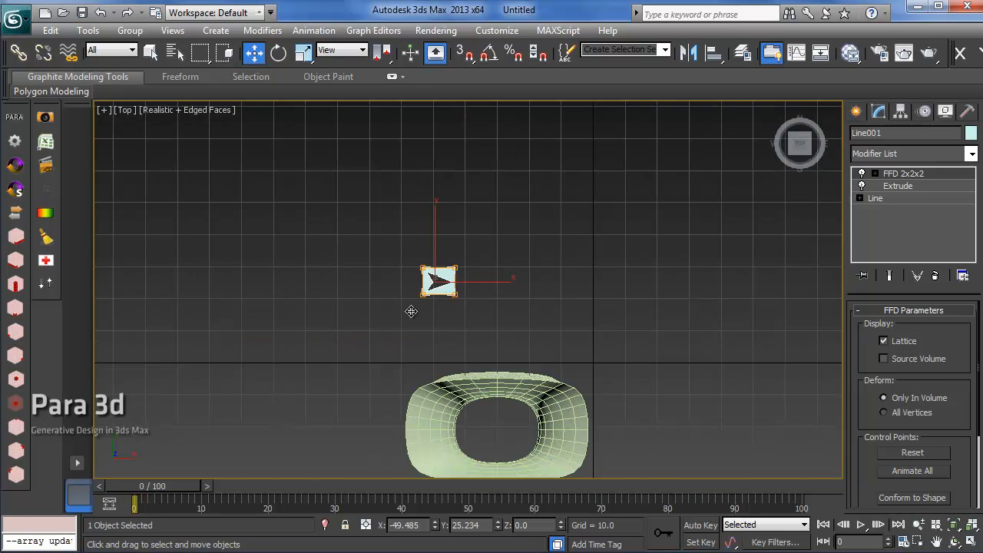
left_click_drag(440, 280, 439, 253)
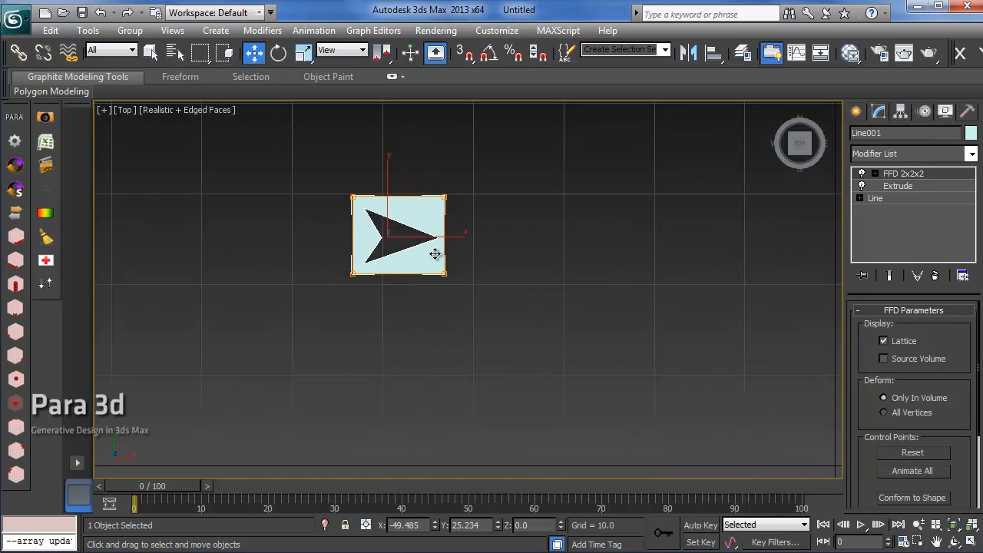
mouse_move(375, 245)
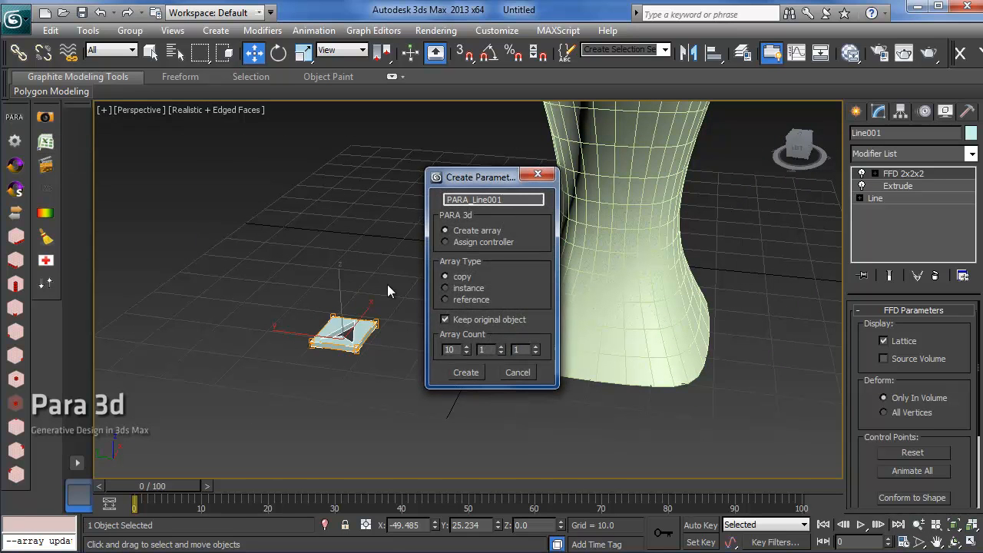
mouse_move(484, 335)
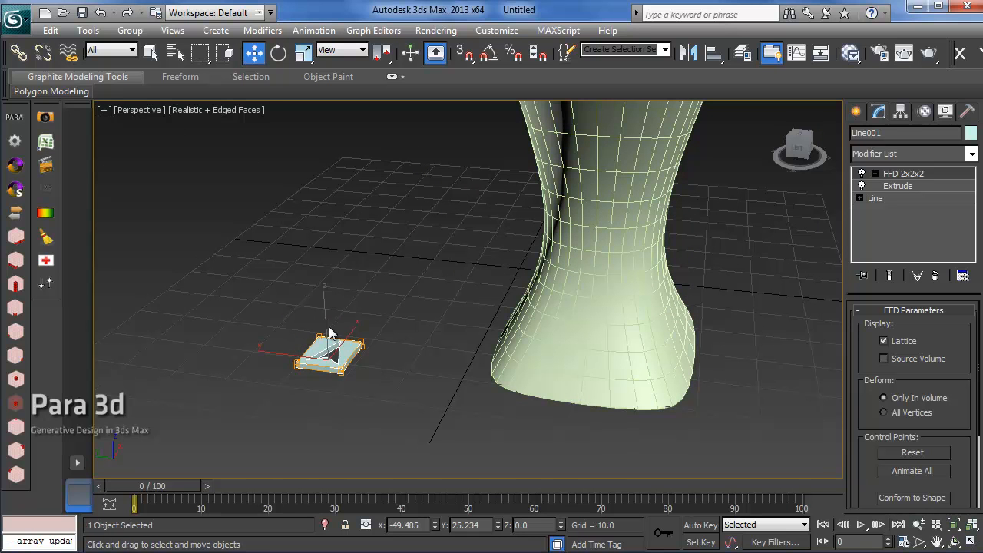
mouse_move(566, 258)
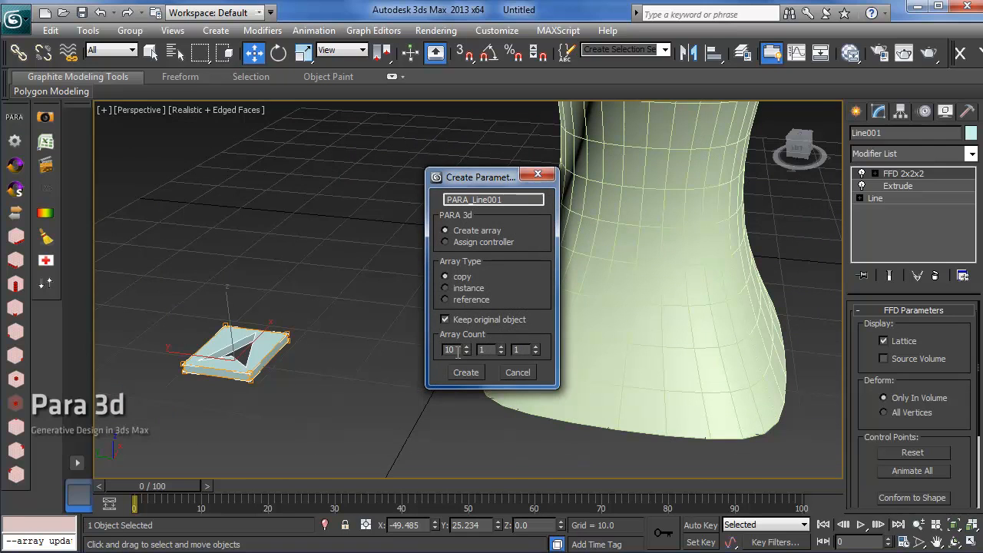
- Set the array count, create the parametric array and apply transforms to the FFD control points
triple_click(449, 350)
type("20")
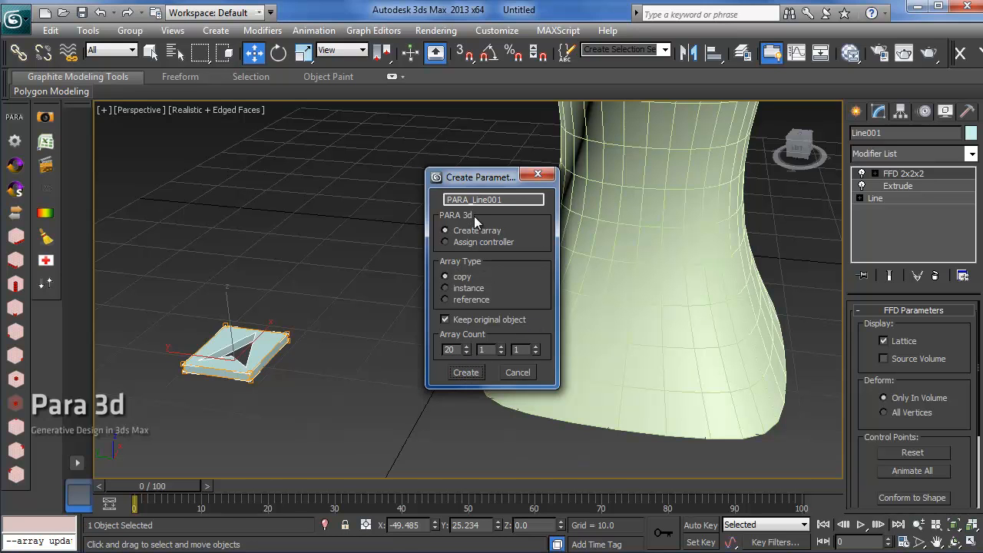
left_click(467, 373)
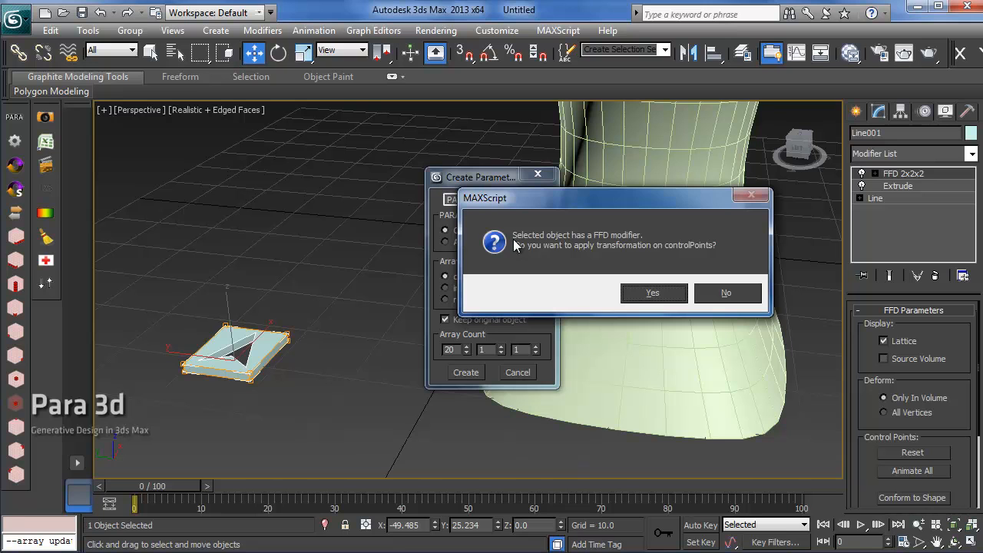
mouse_move(261, 345)
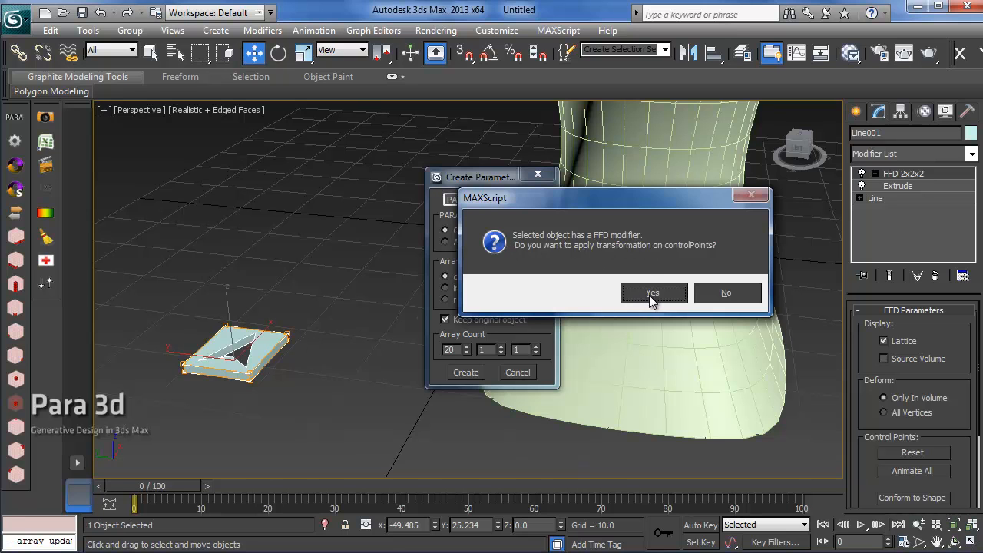
left_click(651, 292)
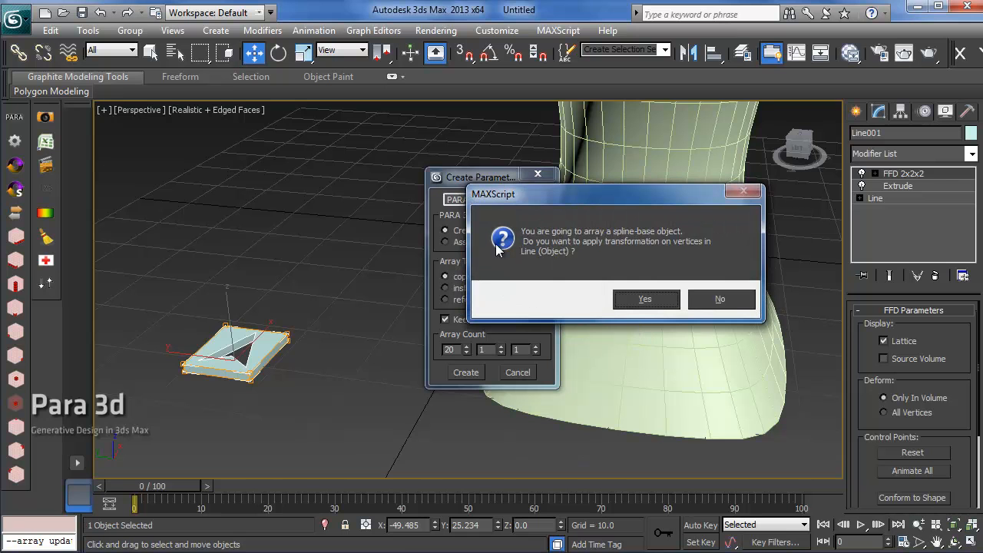
mouse_move(243, 376)
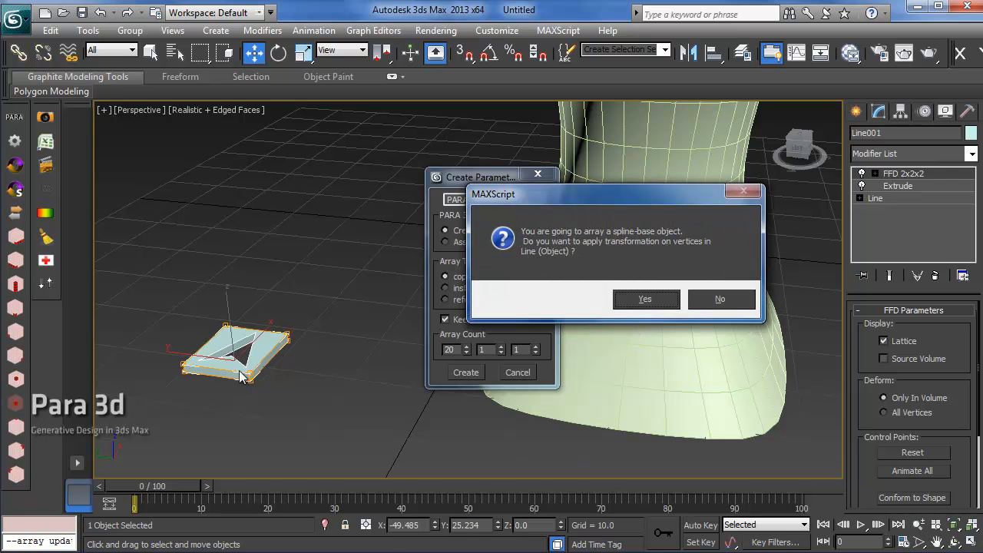
left_click(645, 298)
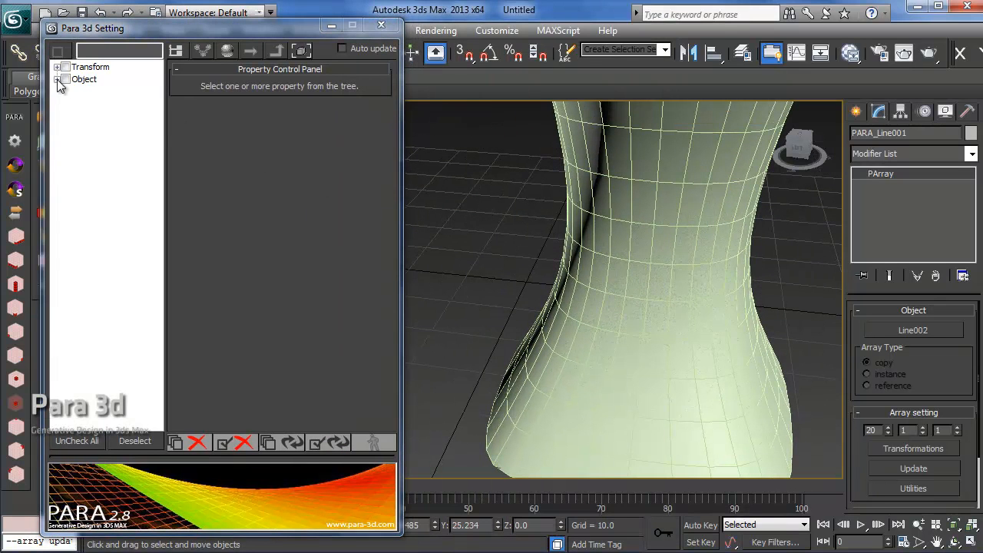
- Assign a Surface Controller from the library to the array's Transform, with Box001 as surface
left_click(64, 67)
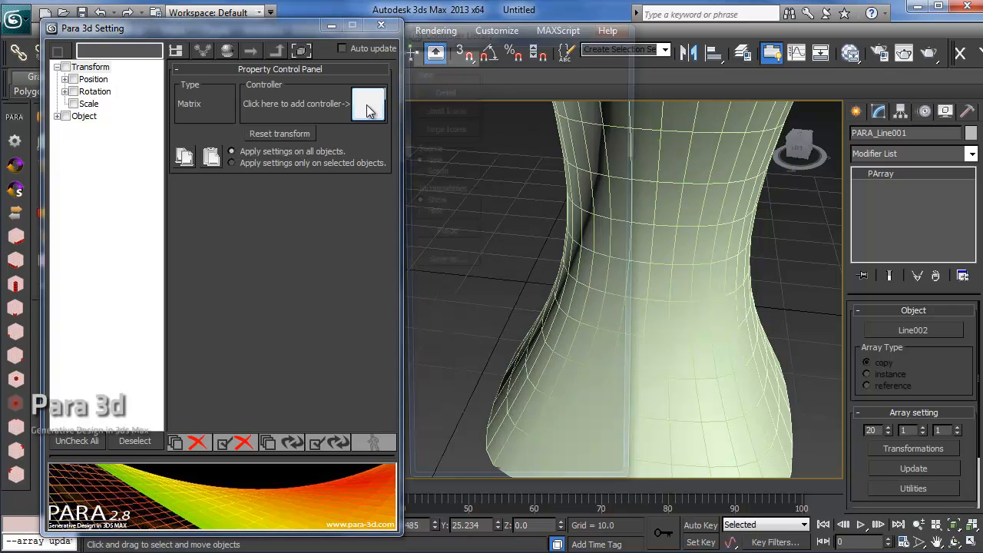
left_click(367, 104)
type("s")
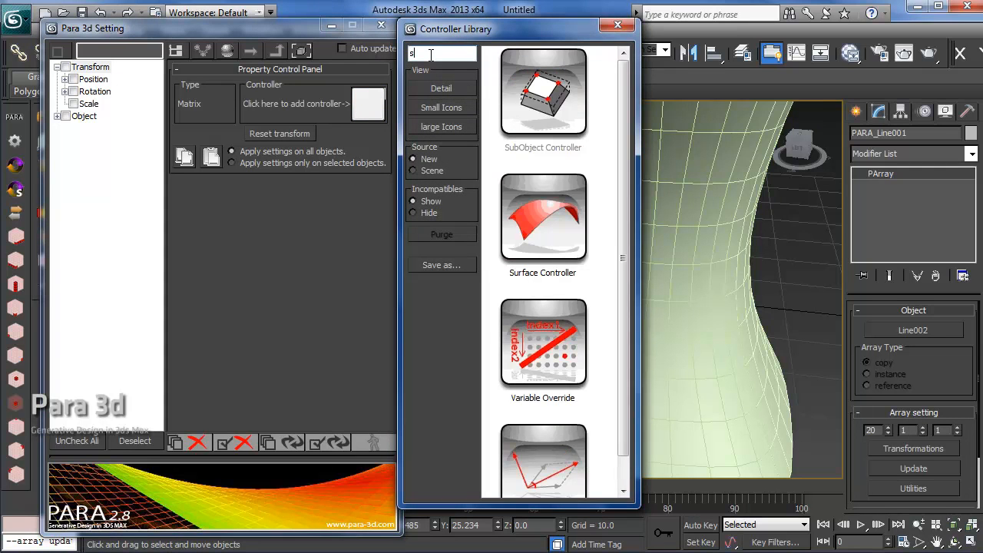
type("u")
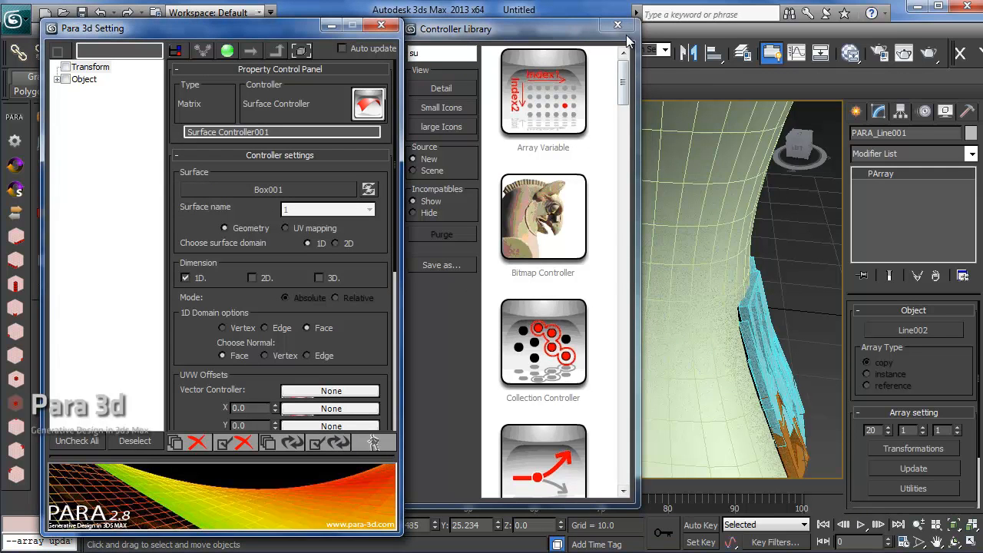
left_click(618, 25)
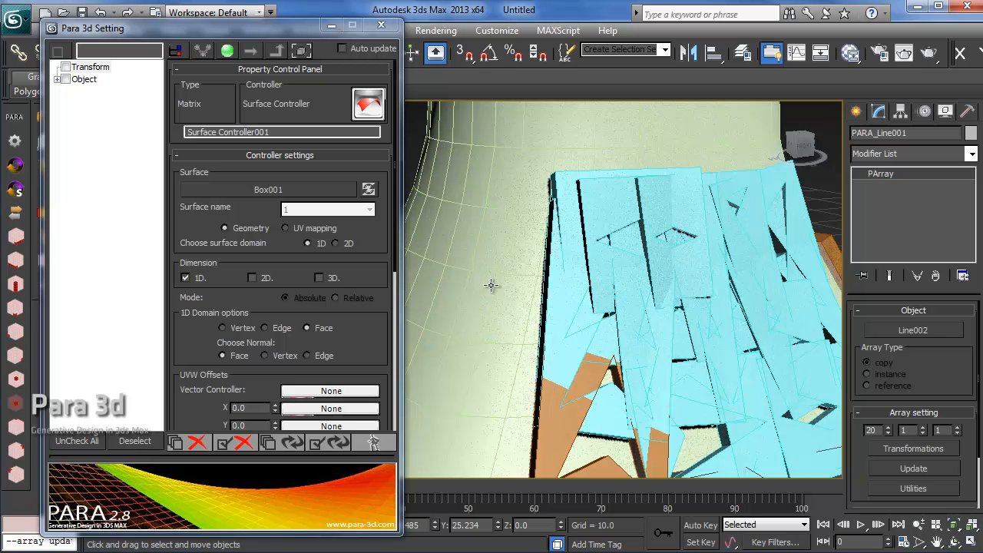
- Expand the Object branch to reach the deformer's control point properties
left_click(65, 80)
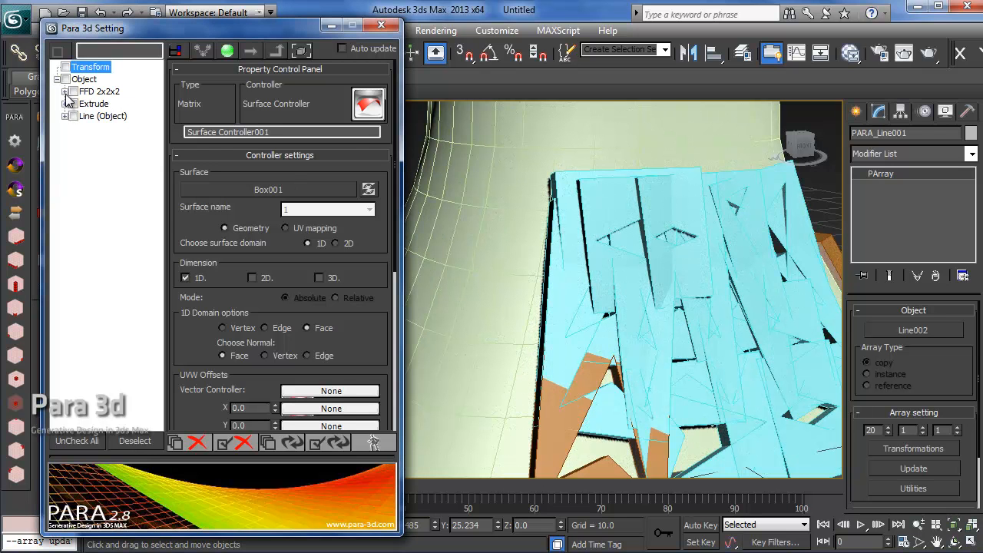
left_click(65, 78)
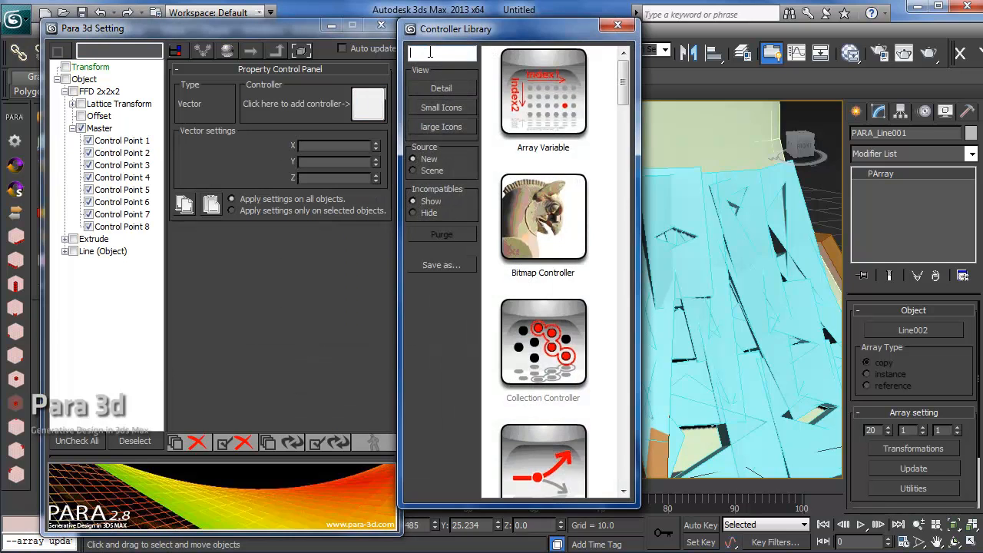
- Apply a SubObject Surface Controller to the master control points, choosing Copy in the dialog
type("su")
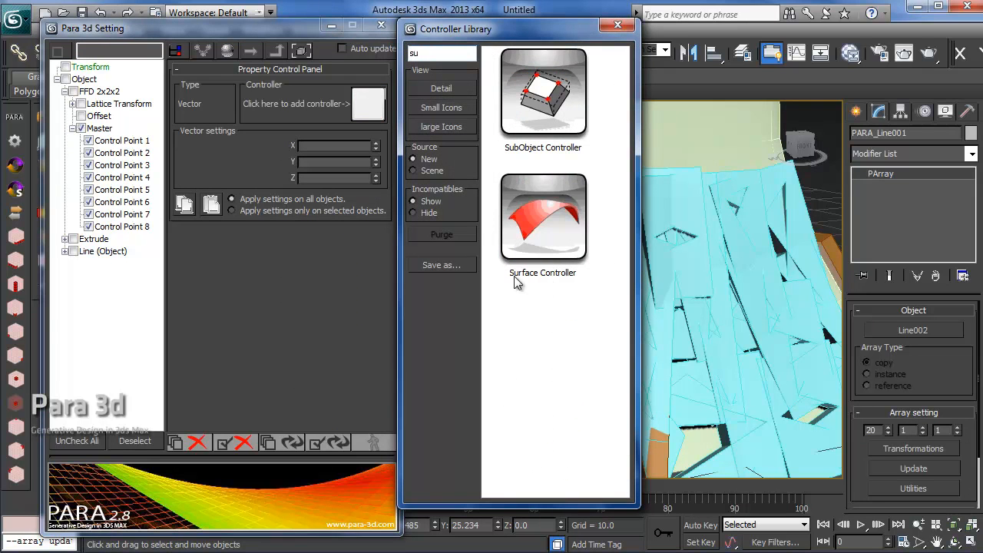
double_click(544, 215)
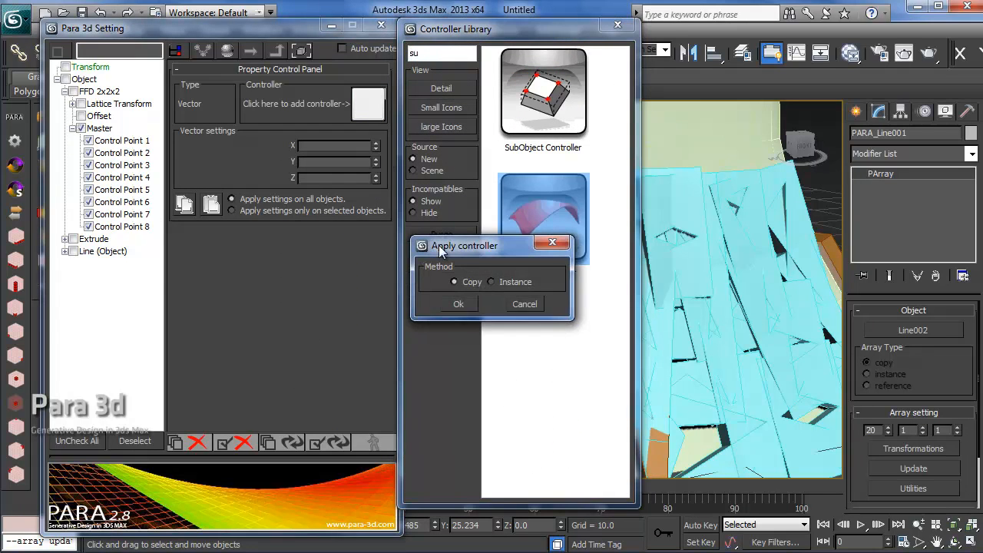
left_click(458, 305)
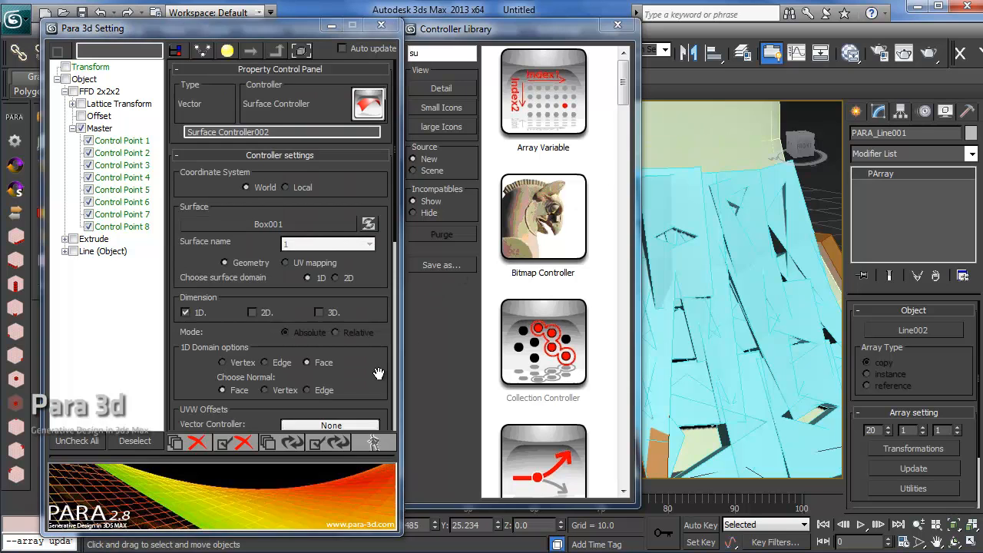
scroll("down", 3)
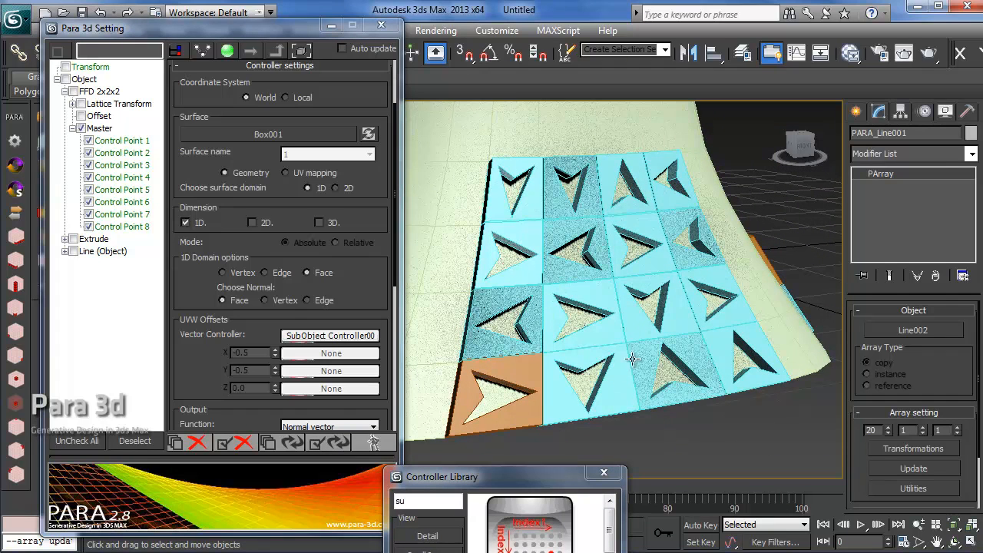
- Select Box001 at Polygon level and update the array so panels tile every vase face
left_click_drag(633, 359, 541, 321)
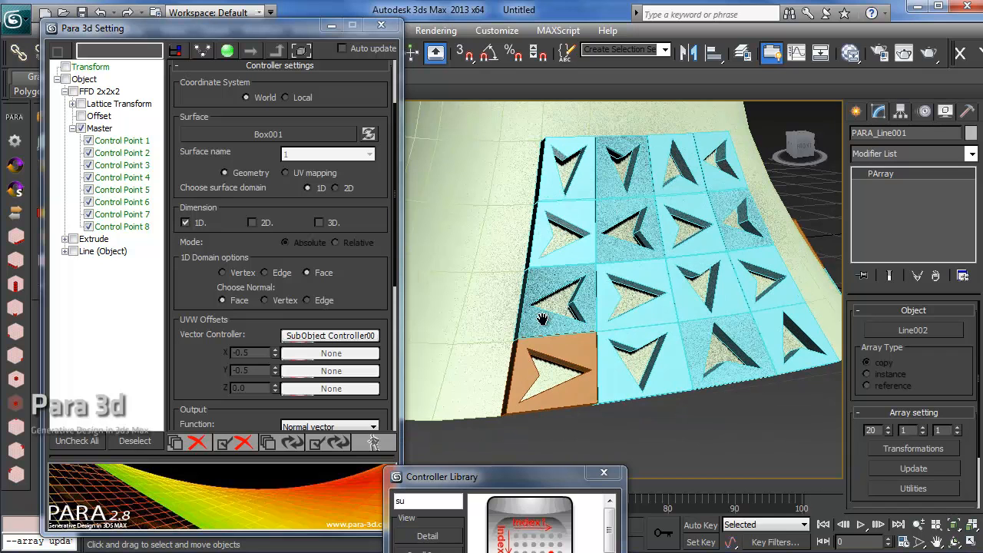
mouse_move(596, 381)
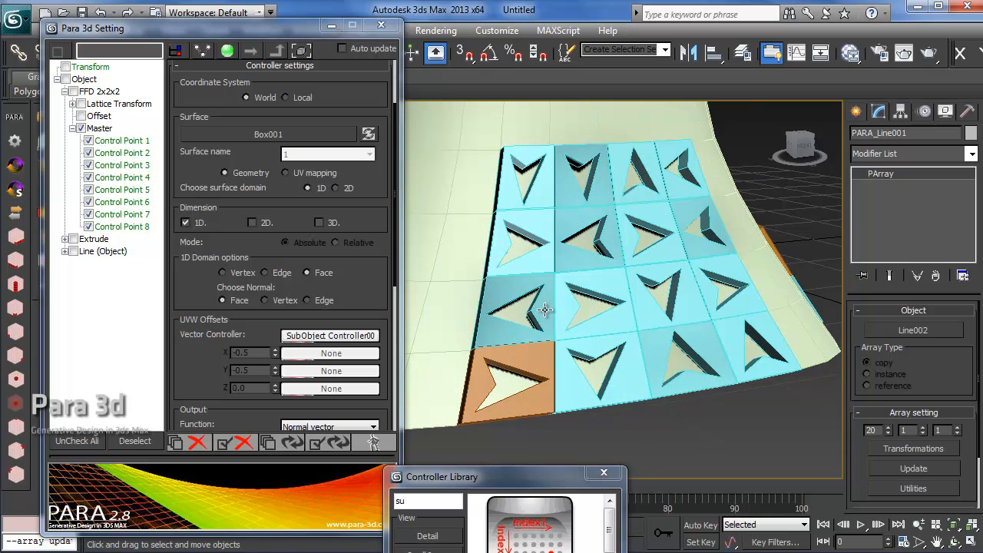
mouse_move(544, 318)
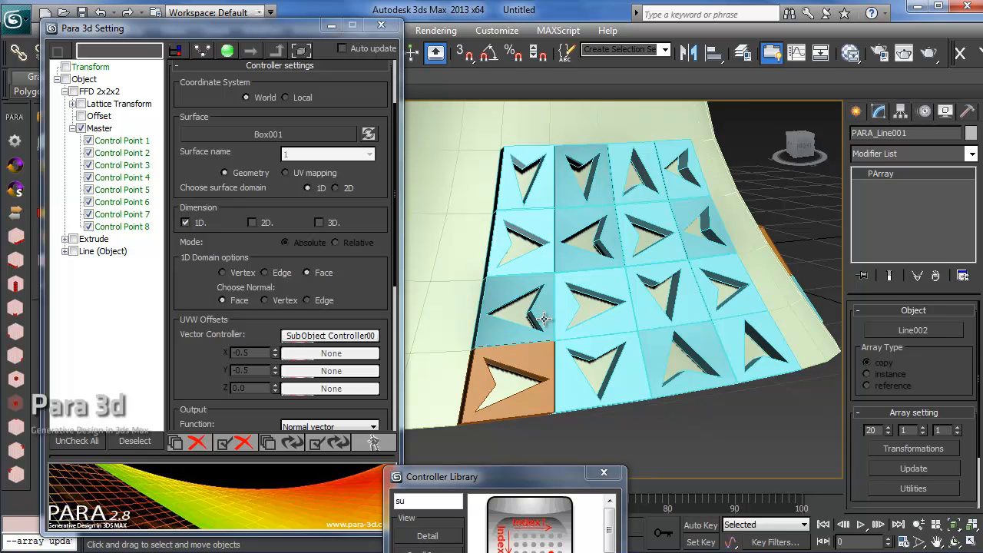
mouse_move(516, 321)
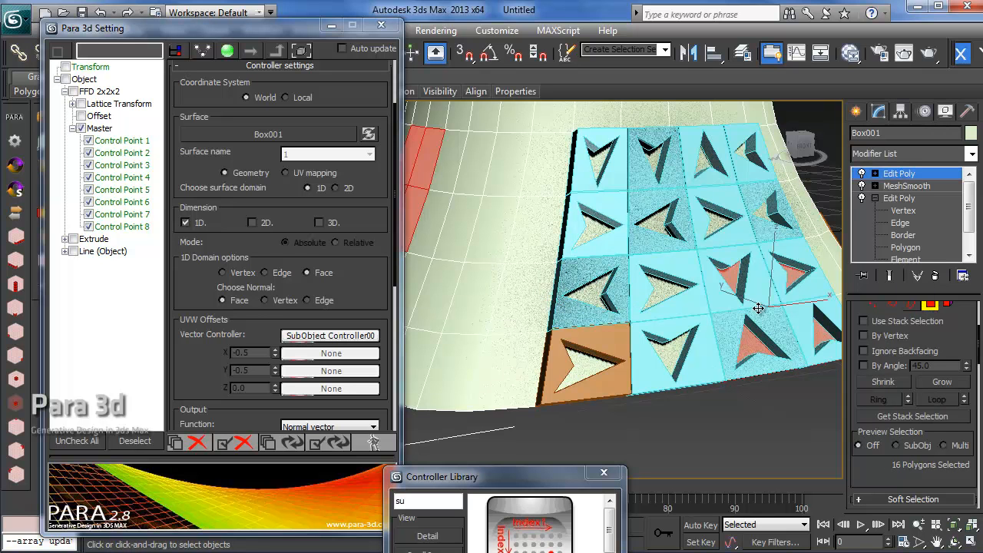
left_click(599, 289)
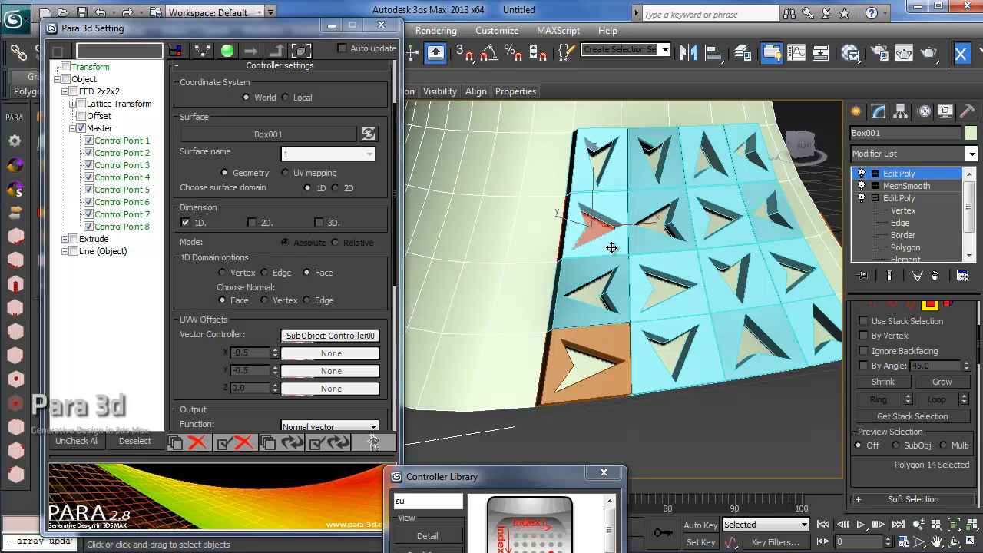
mouse_move(627, 255)
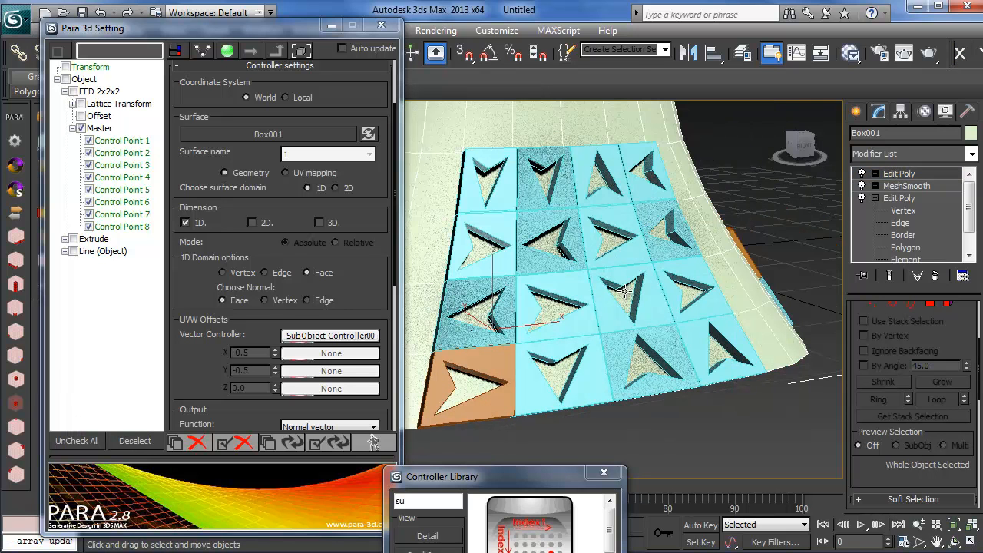
left_click_drag(622, 292, 621, 274)
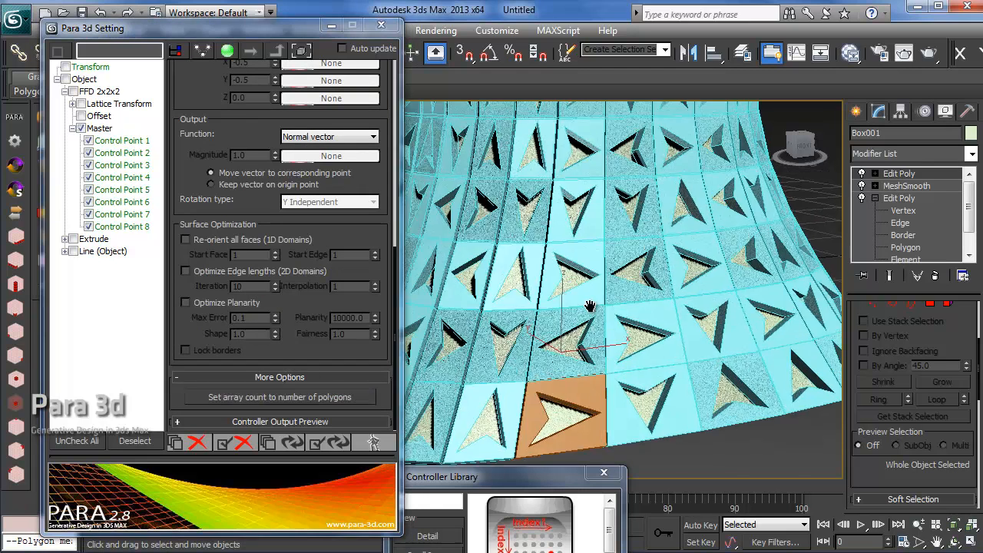
left_click_drag(590, 307, 507, 308)
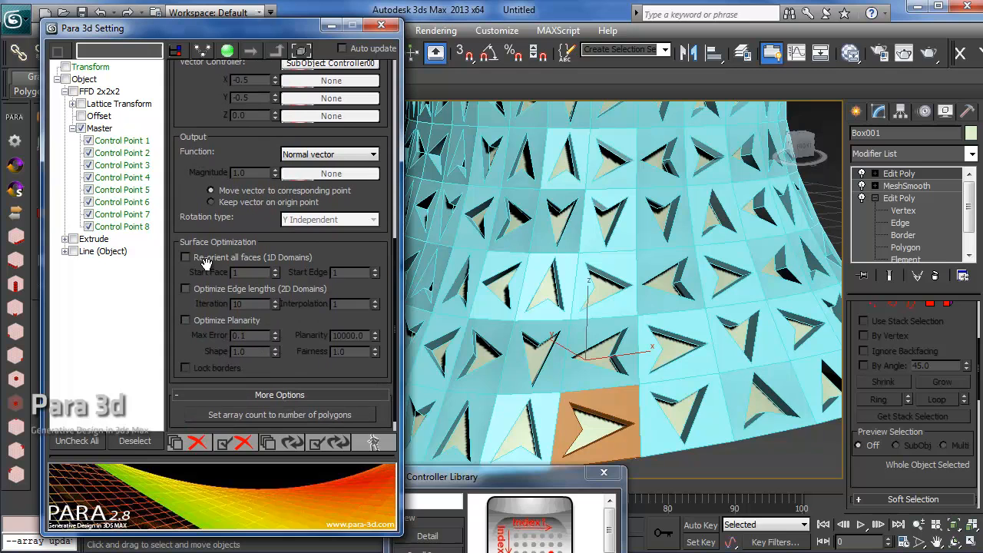
mouse_move(202, 264)
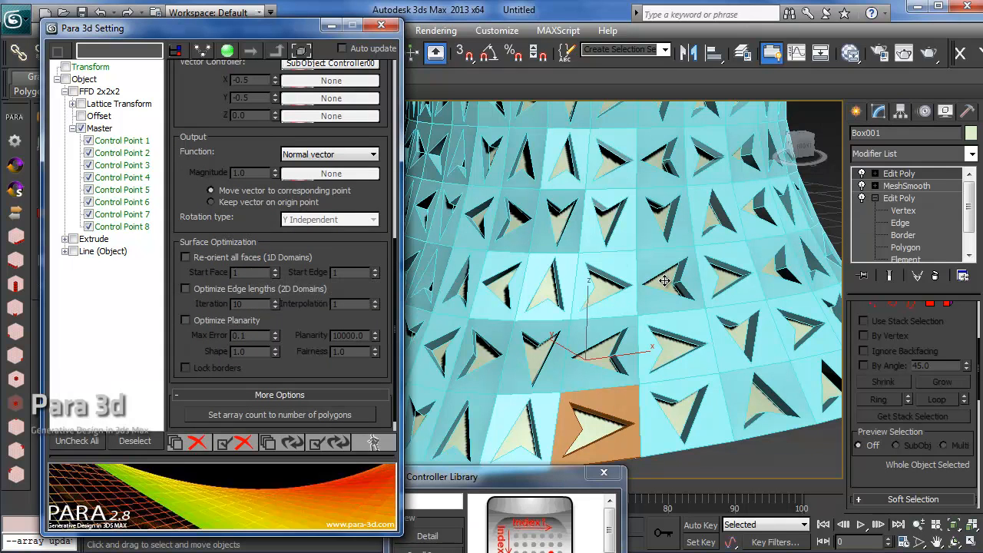
mouse_move(572, 313)
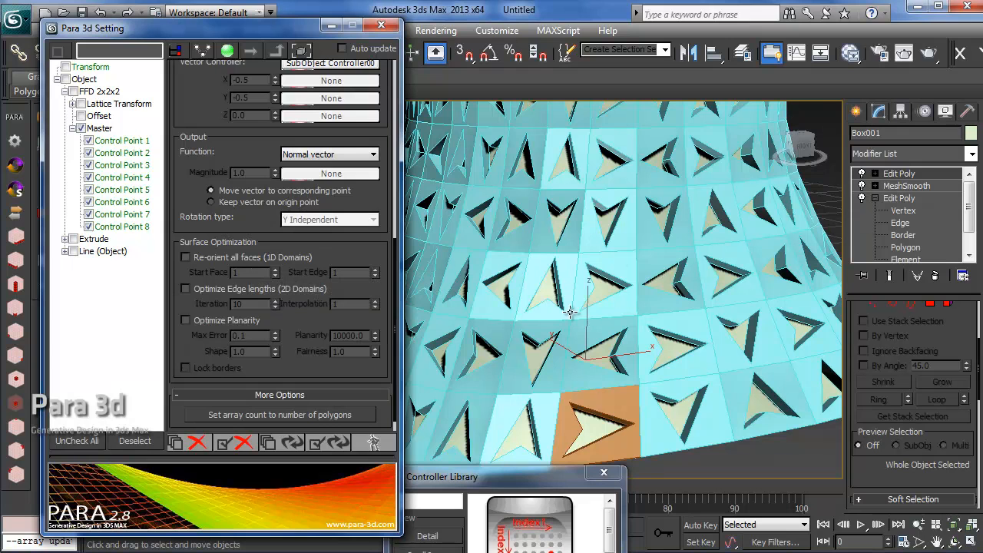
mouse_move(667, 310)
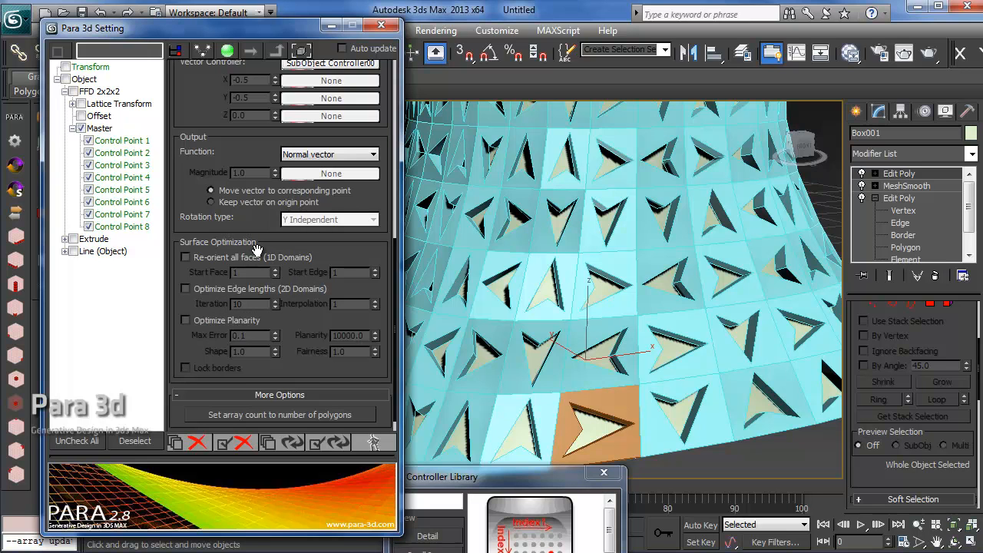
mouse_move(299, 259)
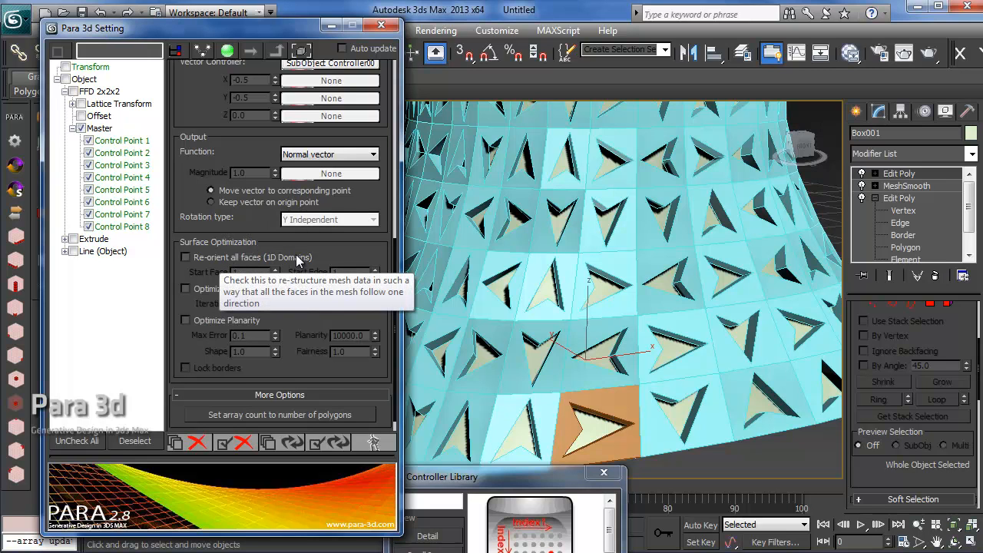
mouse_move(501, 313)
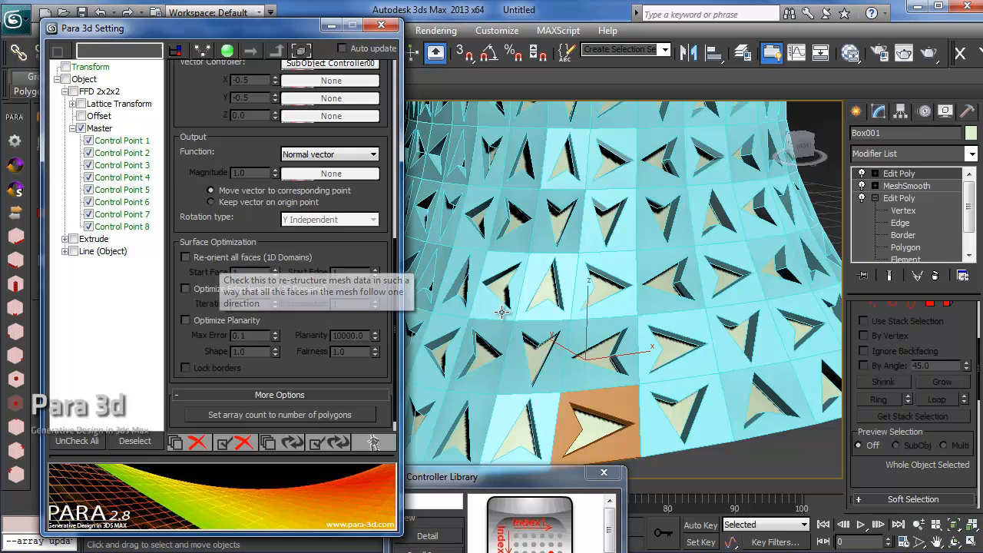
mouse_move(606, 303)
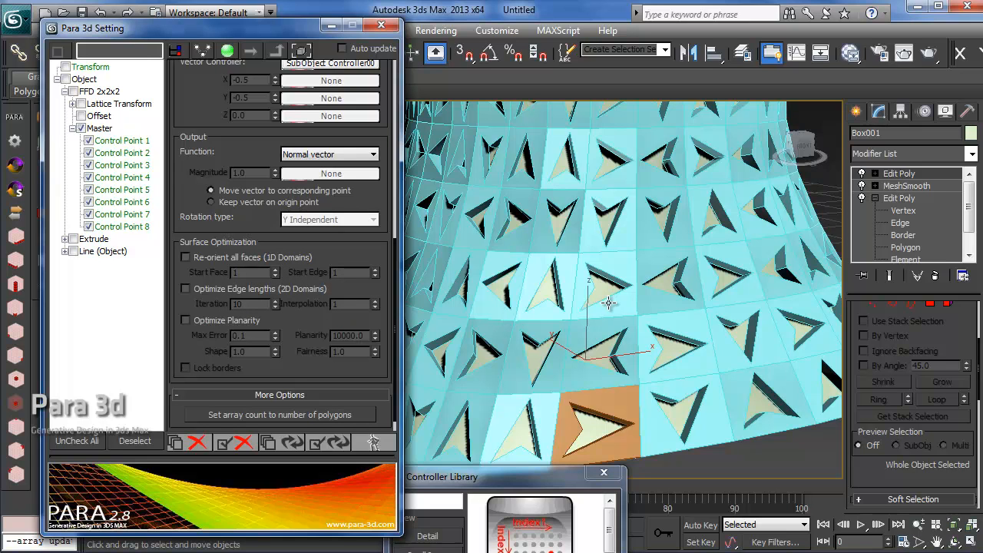
mouse_move(599, 310)
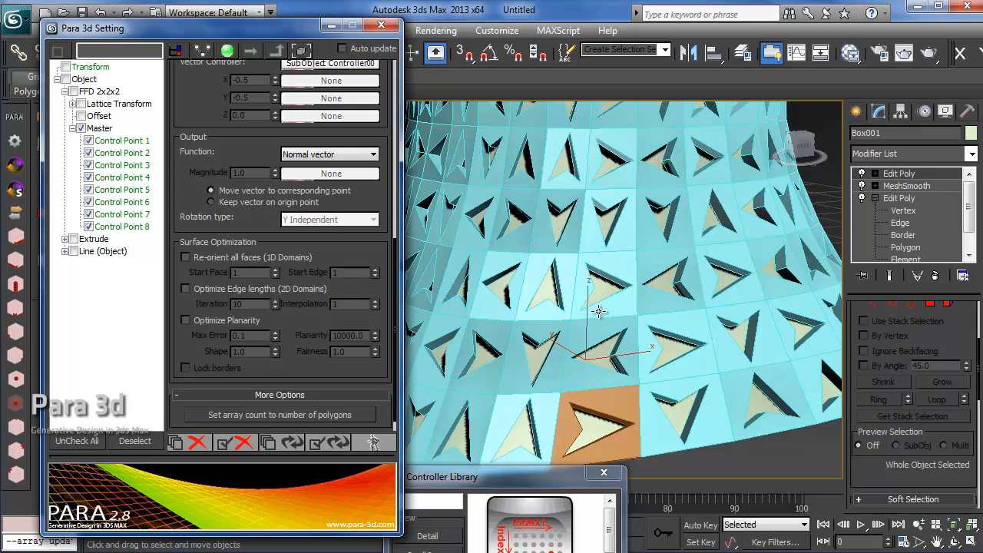
- Enable Re-orient all faces (1D Domains) and set the start face number
left_click(184, 258)
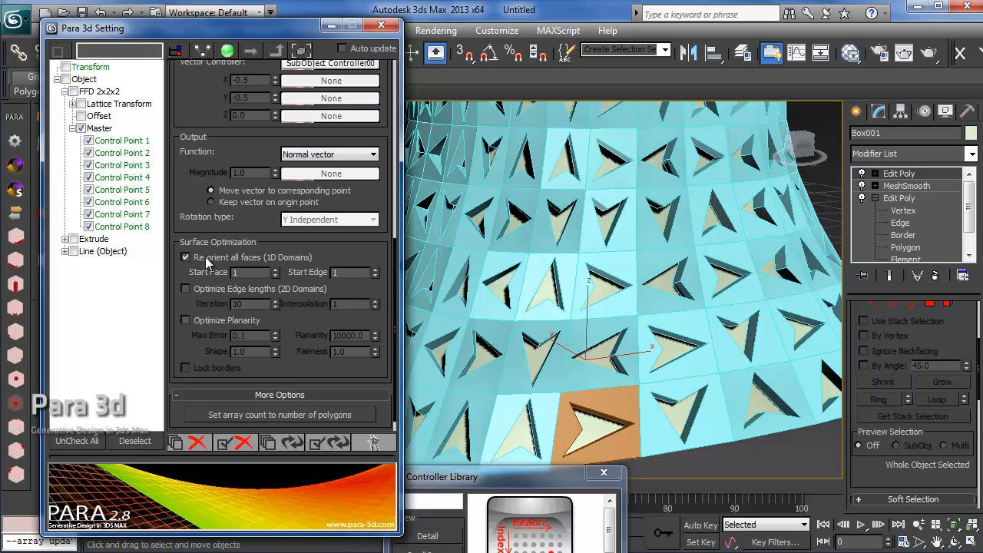
mouse_move(311, 372)
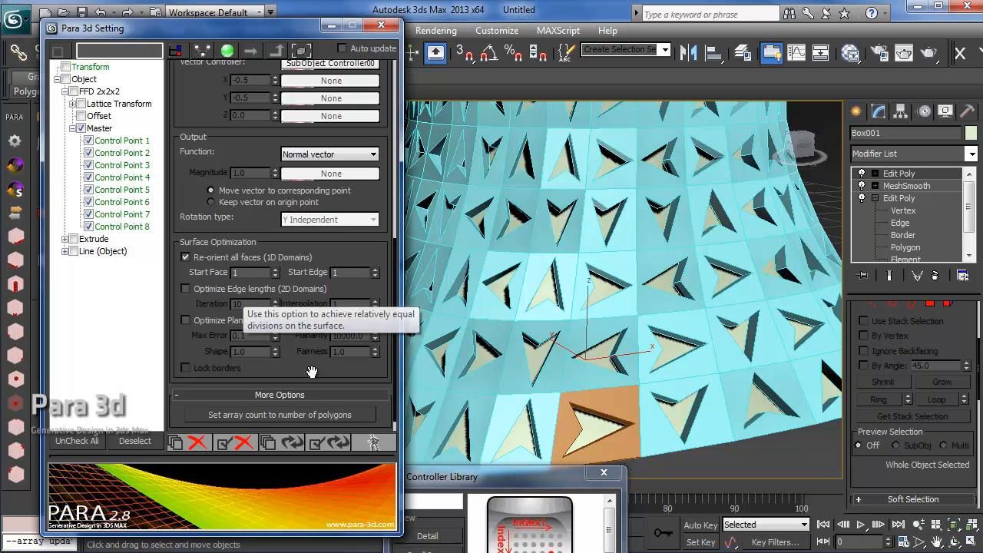
mouse_move(544, 384)
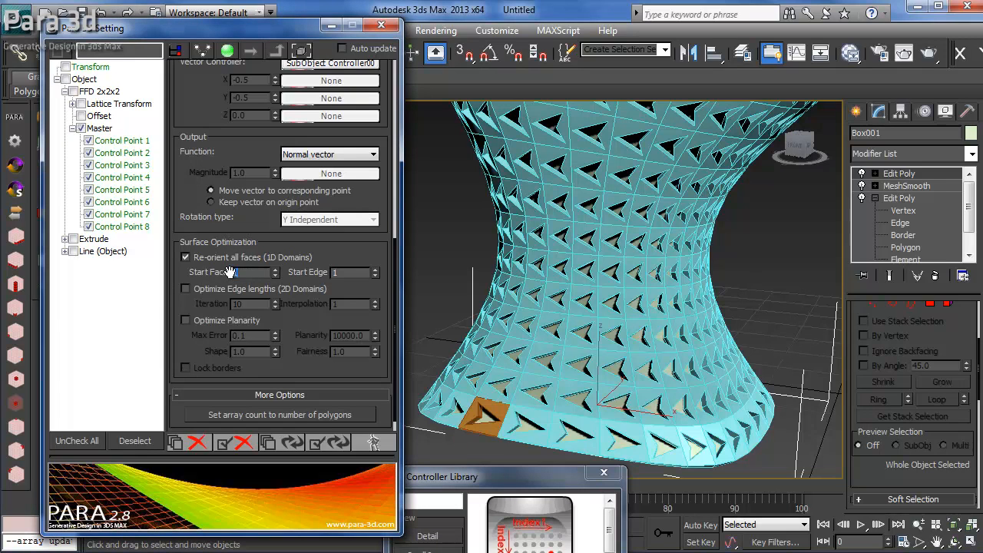
triple_click(233, 272)
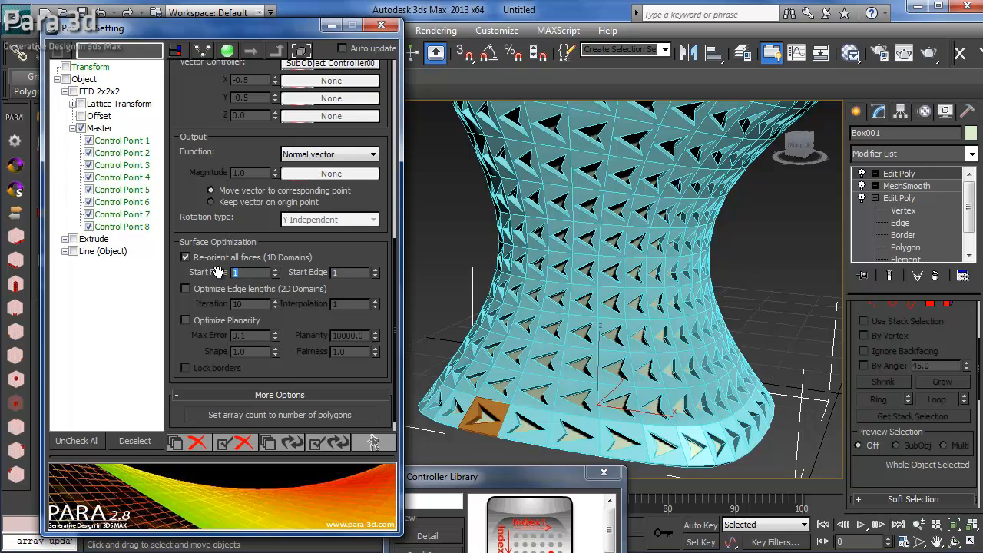
mouse_move(372, 394)
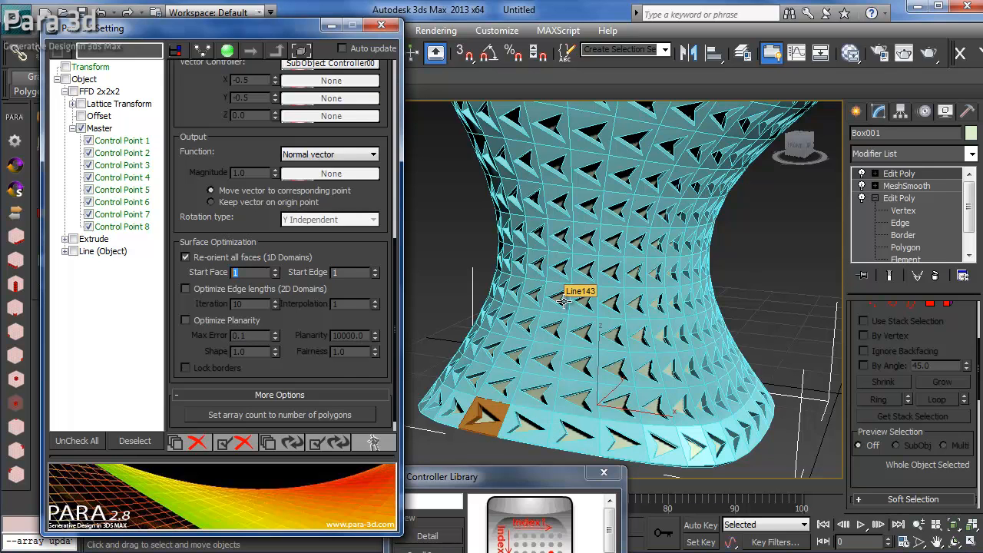
mouse_move(531, 427)
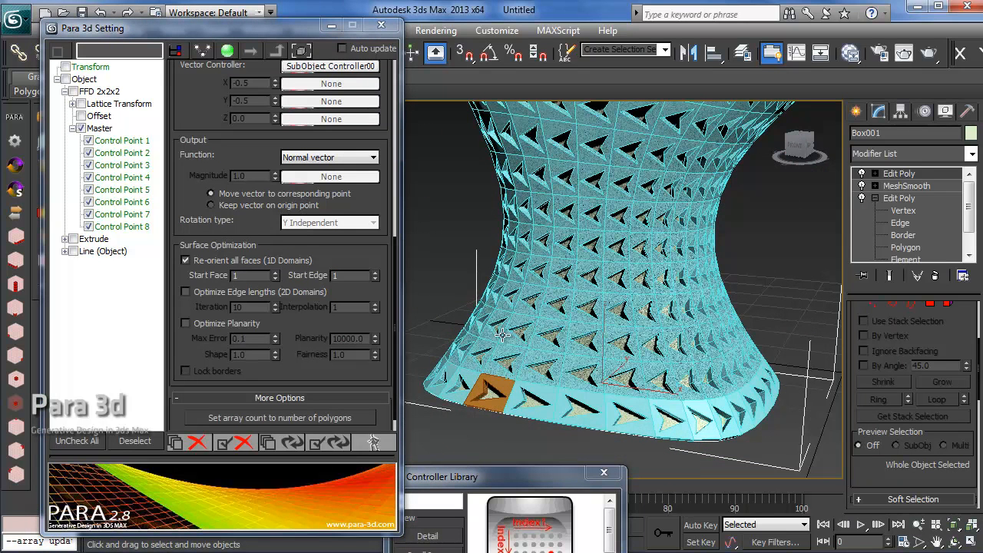
mouse_move(618, 418)
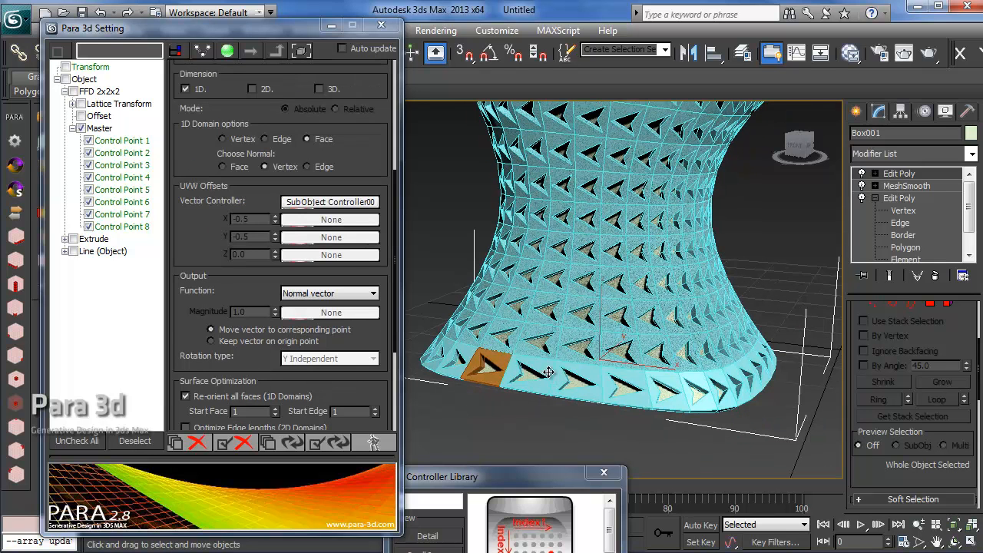
- Add an Attribute Holder modifier to the selected arrow panel above its FFD and extrude
left_click(381, 25)
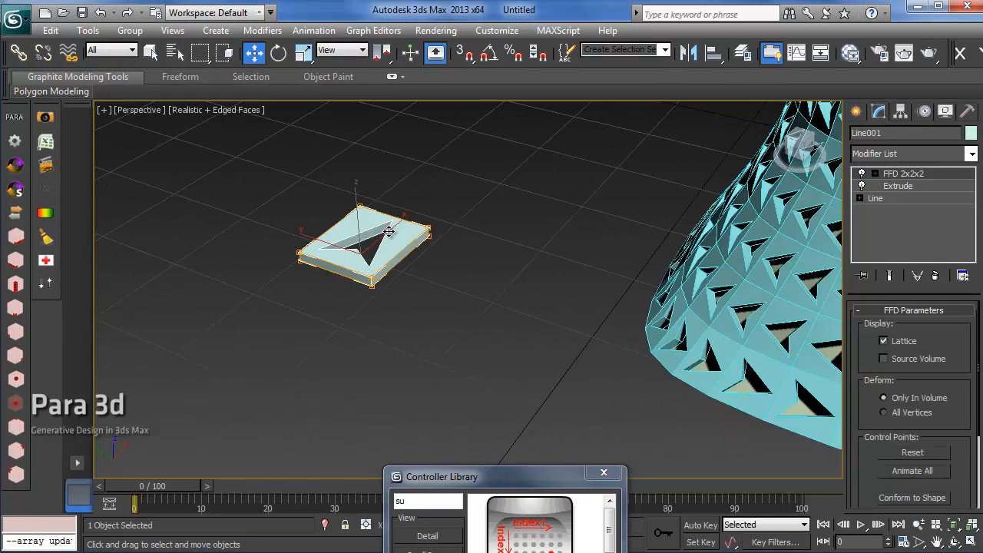
mouse_move(384, 233)
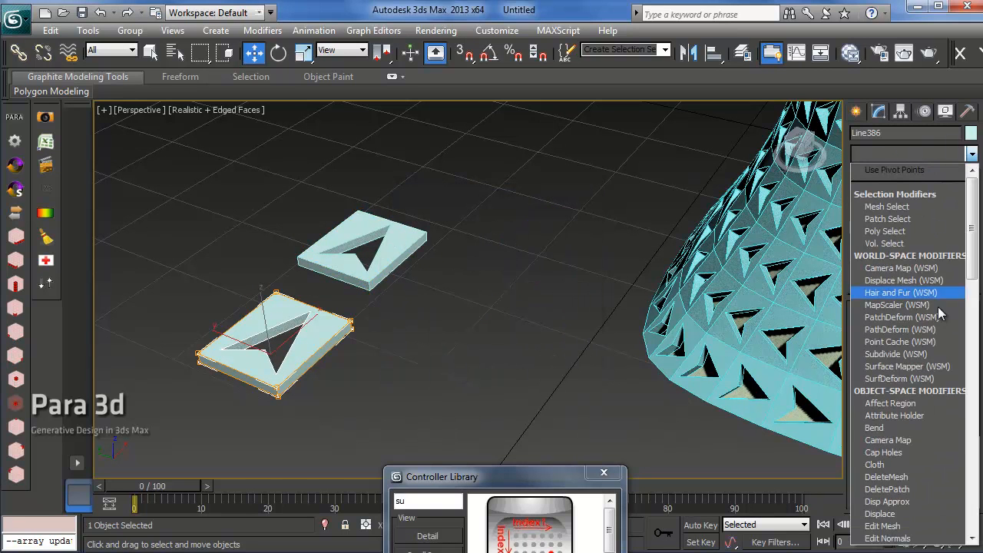
left_click(895, 415)
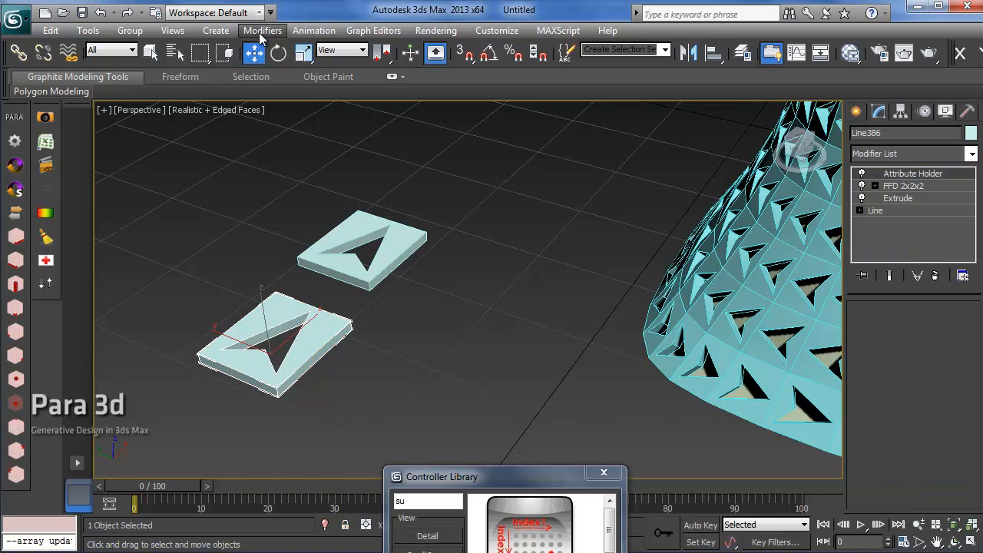
left_click(314, 31)
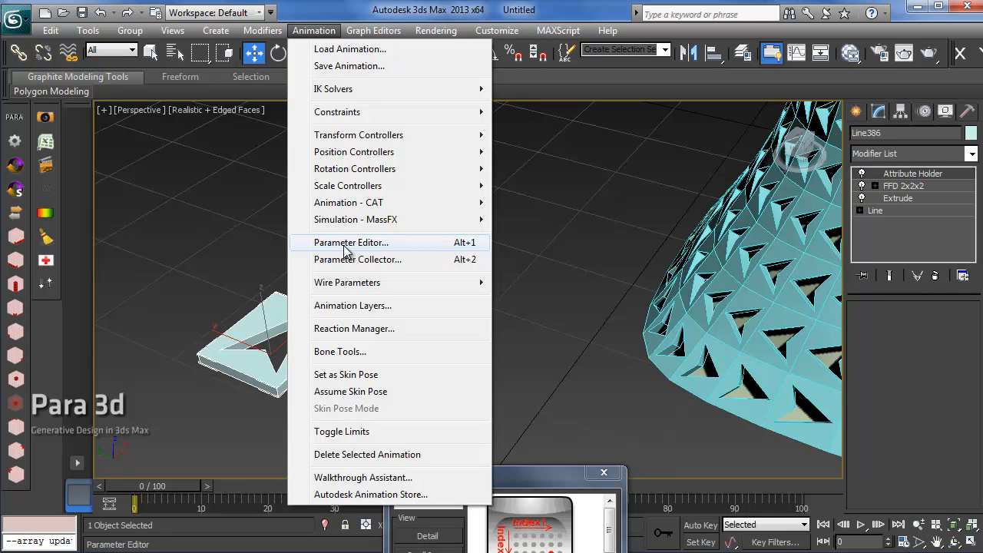
- Add a Float Spinner custom attribute named rotation with range 0–360 to the holder
left_click(350, 242)
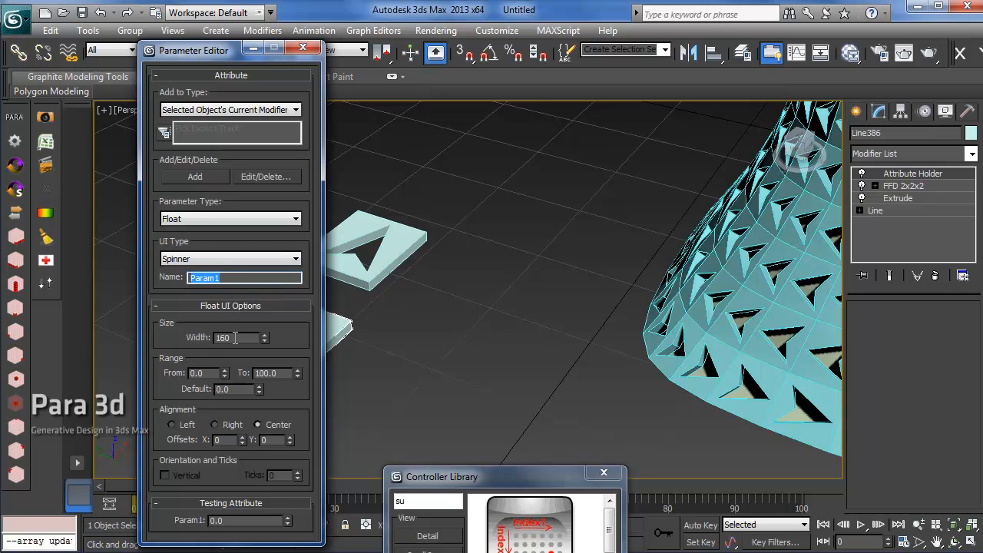
type("rotati")
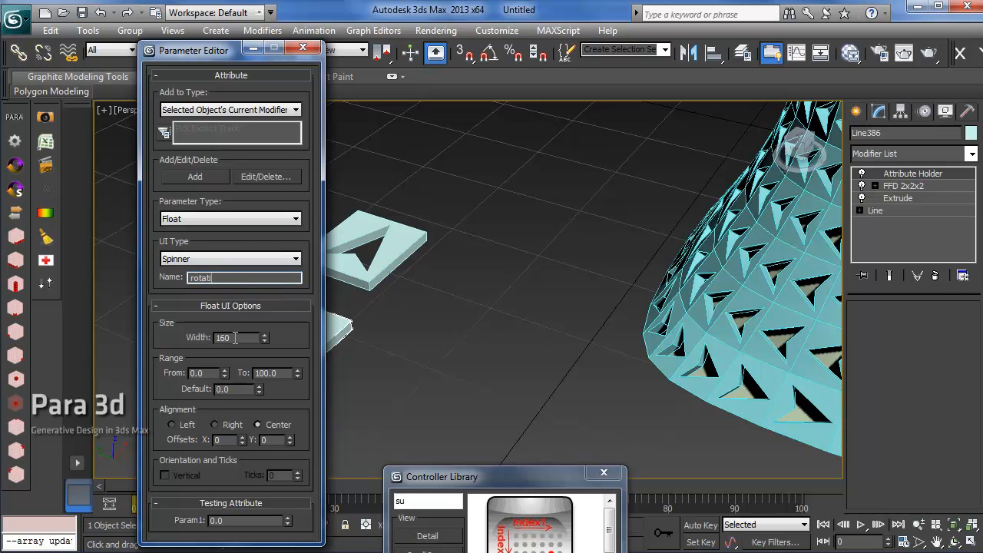
type("on")
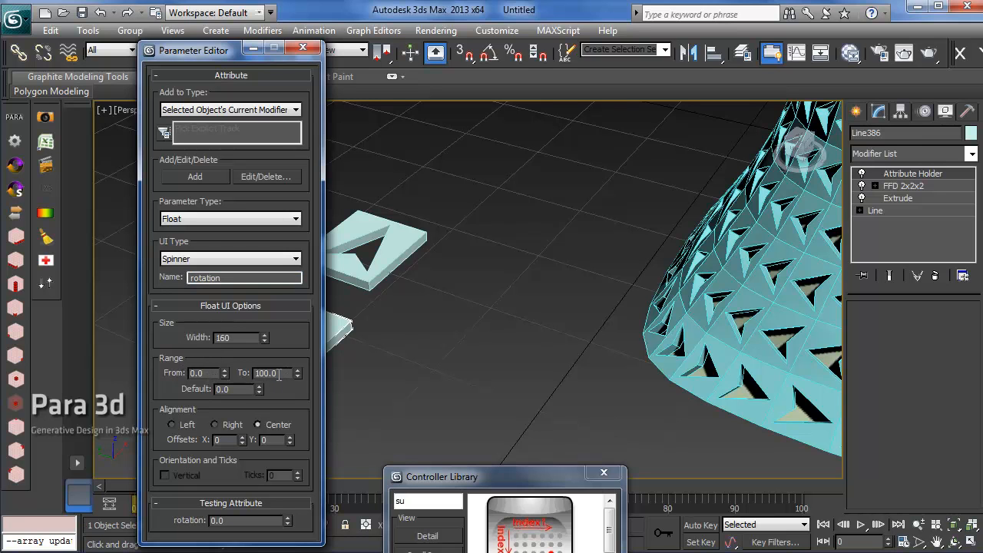
triple_click(266, 373)
type("360")
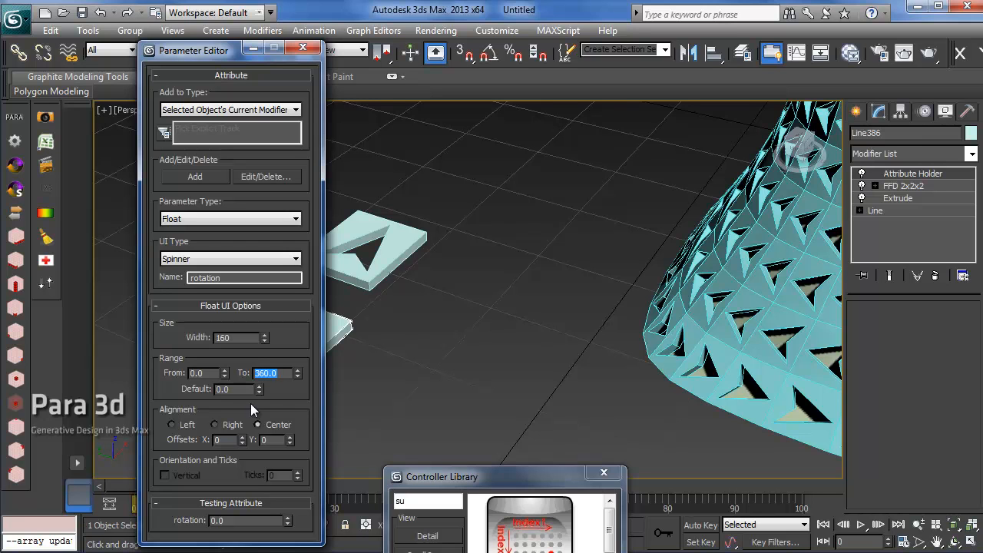
mouse_move(200, 199)
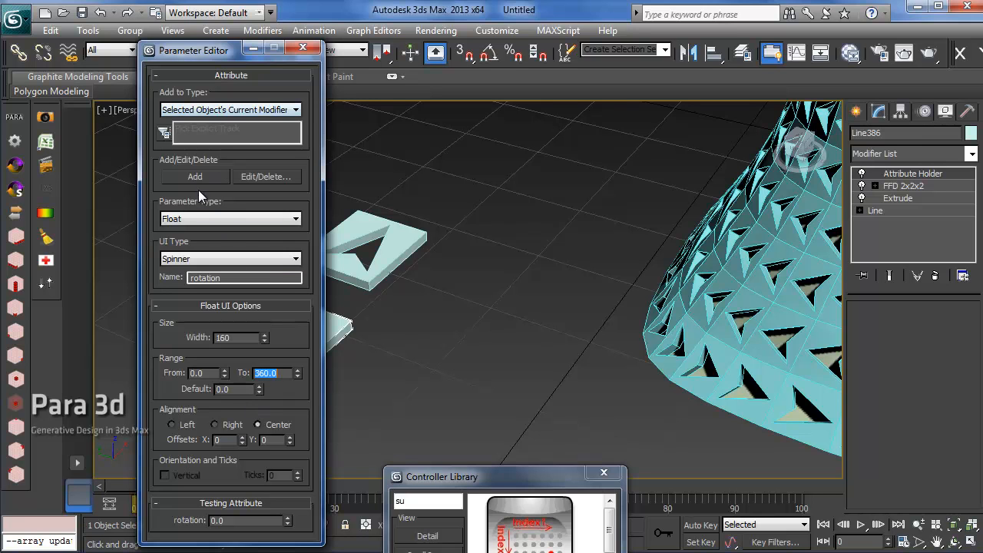
mouse_move(203, 117)
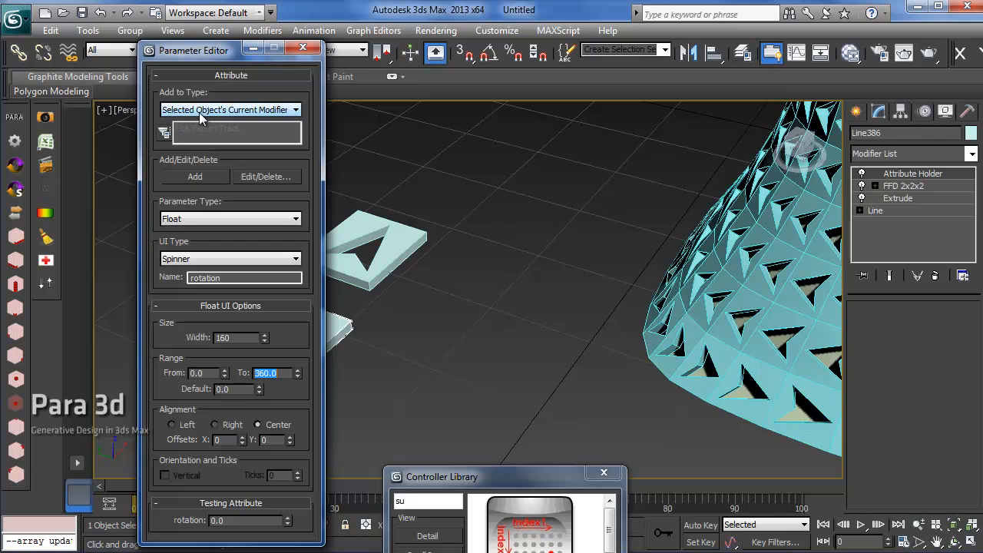
mouse_move(198, 122)
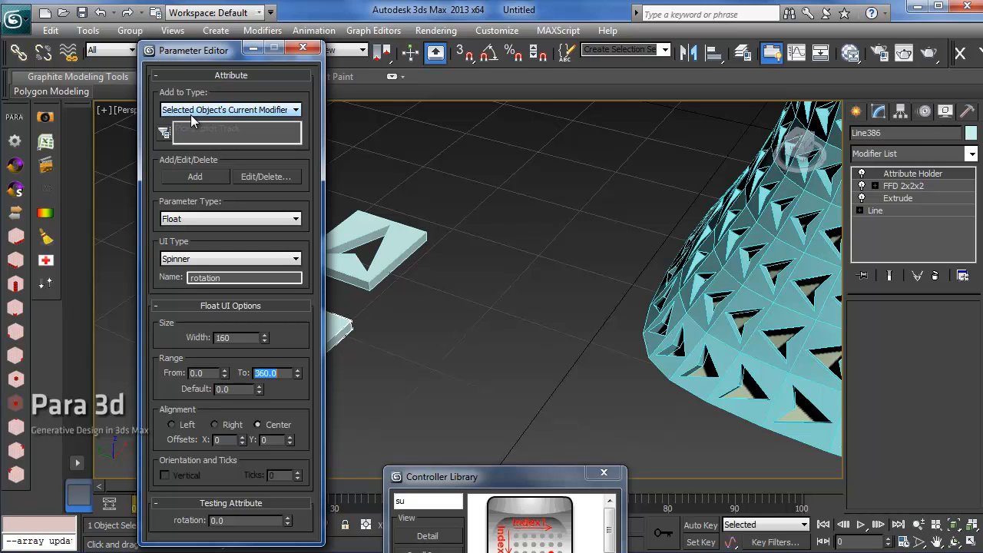
mouse_move(243, 120)
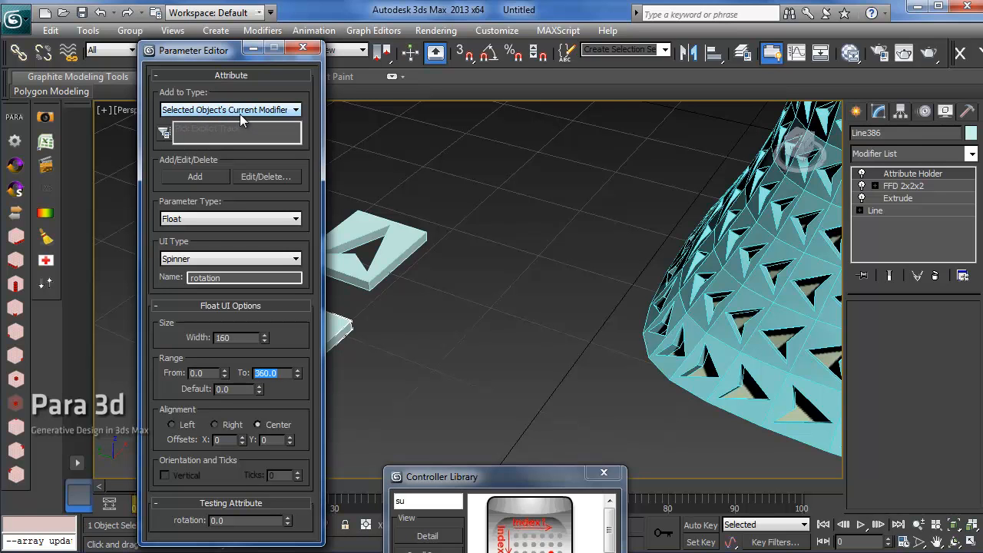
left_click(194, 176)
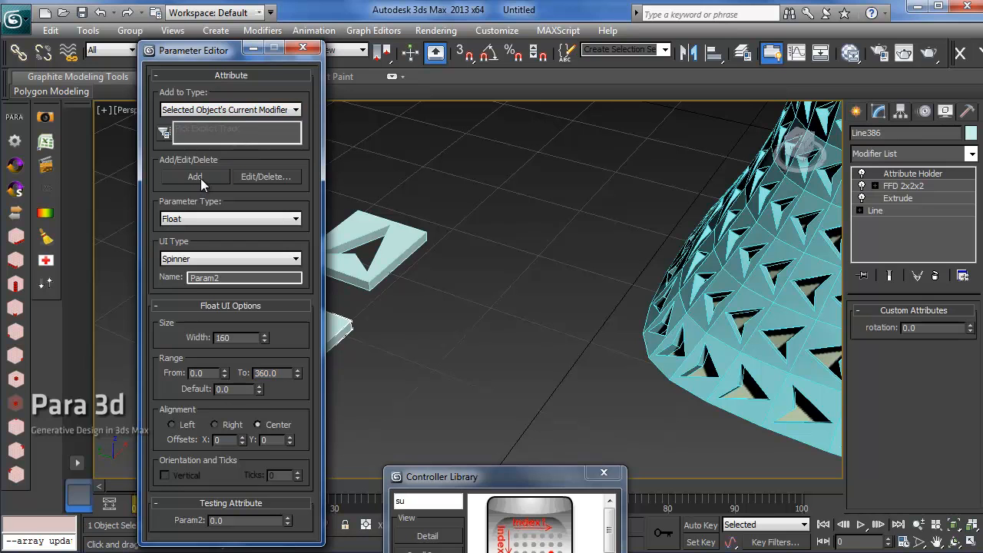
left_click(303, 48)
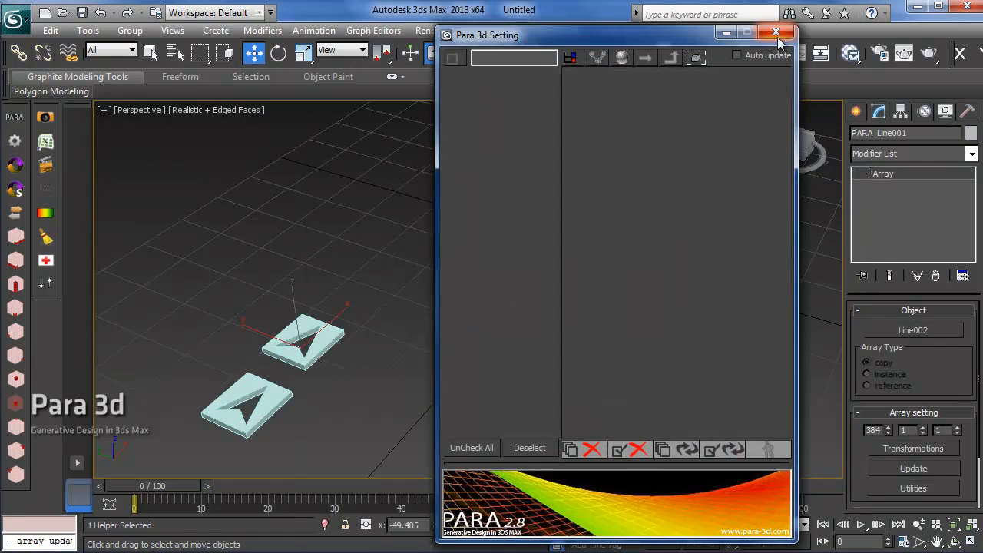
- Pick the attribute-holding panel as the new array source, accepting the new-array, attribute and FFD prompts
left_click(776, 32)
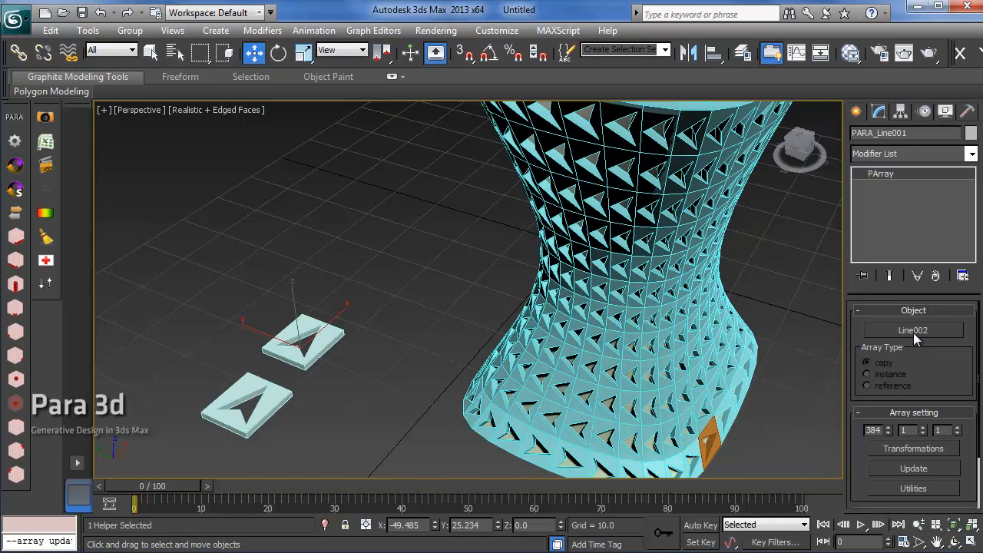
left_click(913, 331)
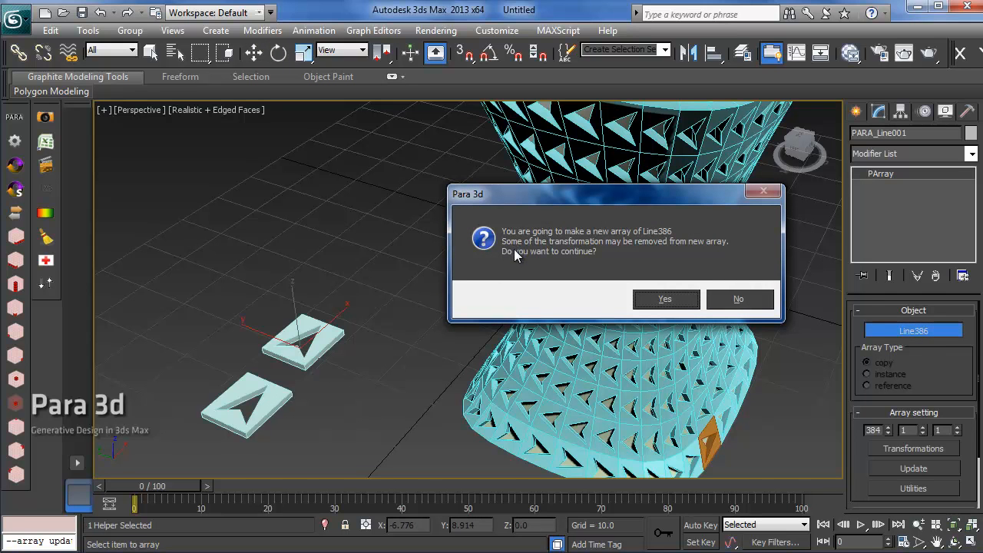
mouse_move(519, 258)
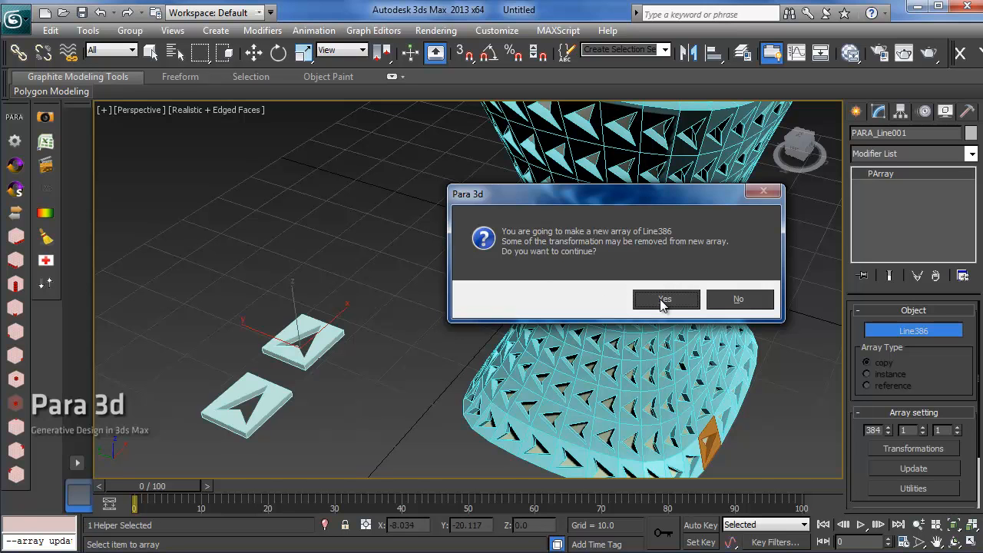
left_click(665, 299)
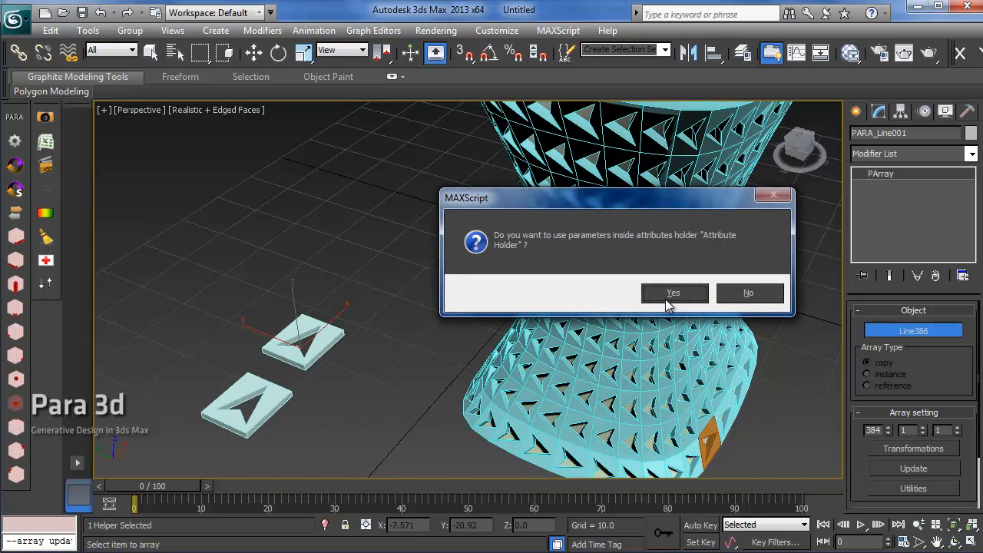
mouse_move(676, 260)
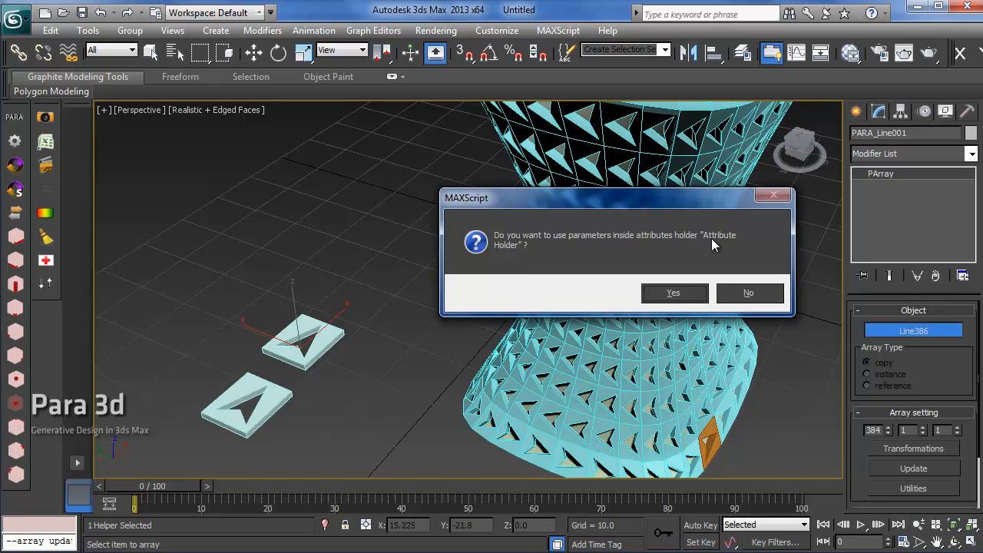
mouse_move(538, 244)
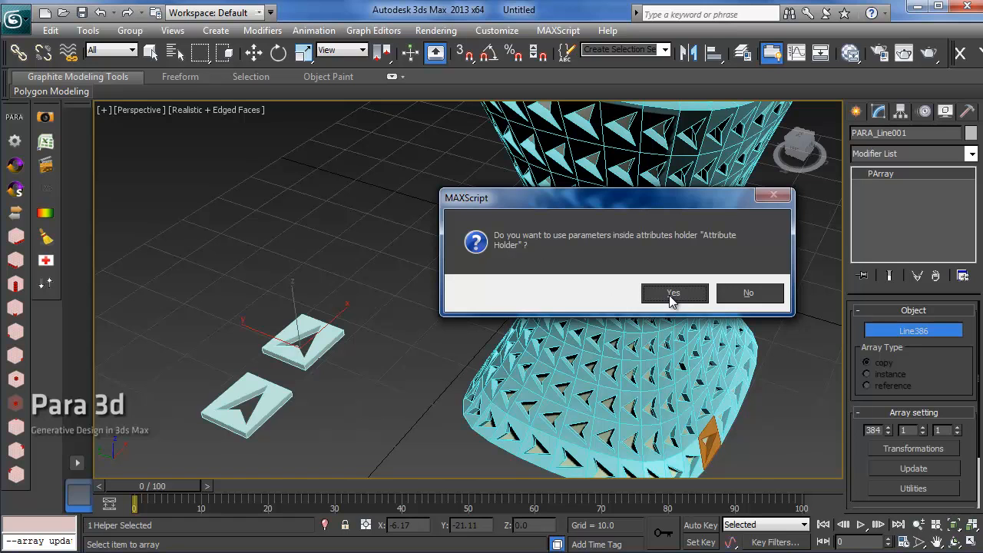
left_click(673, 292)
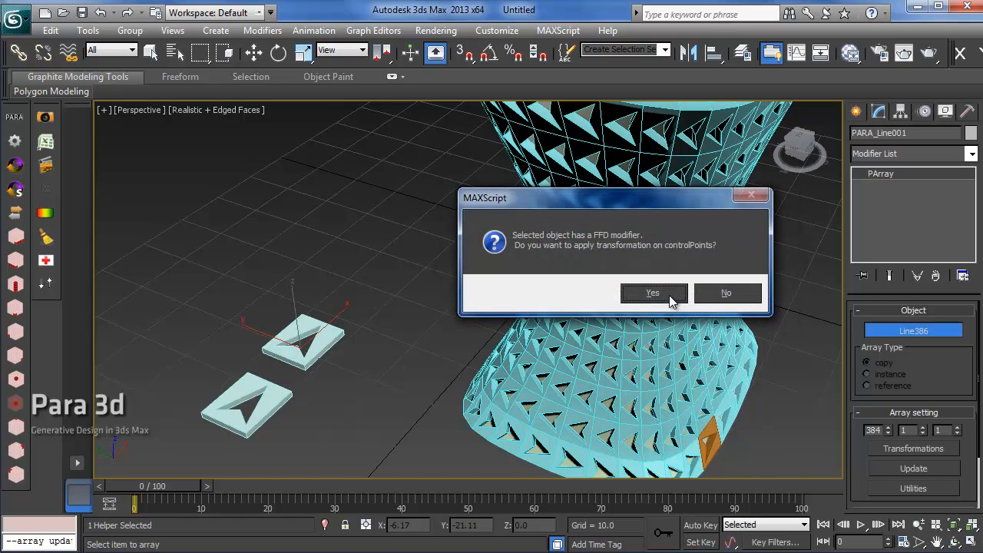
left_click(652, 292)
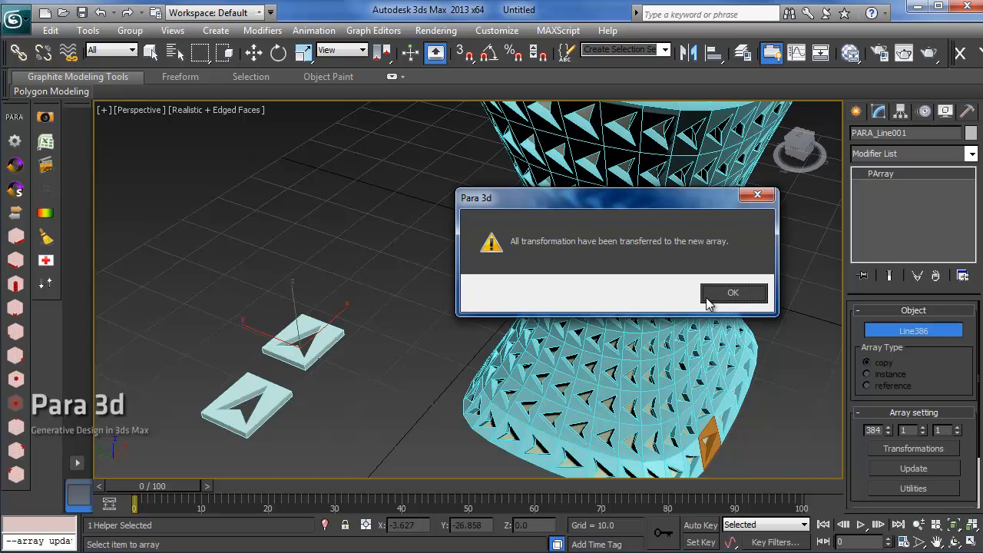
mouse_move(655, 263)
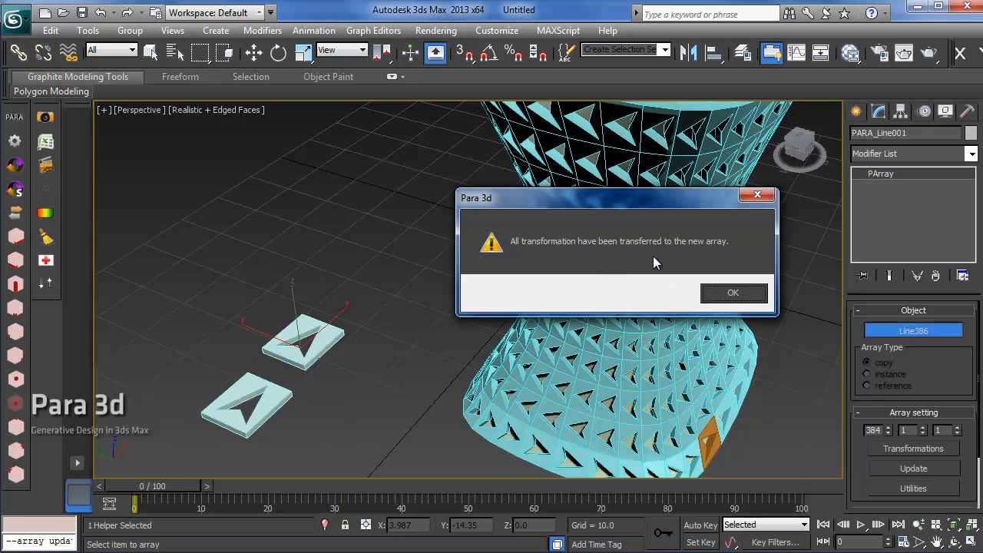
mouse_move(728, 287)
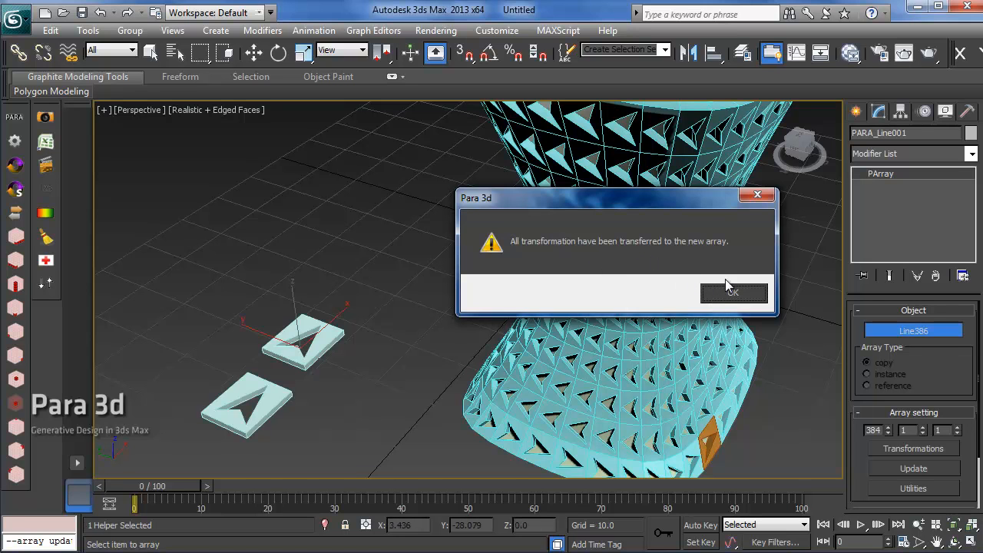
- Acknowledge the transfer-complete message and answer the keep-old-objects prompt
left_click(733, 292)
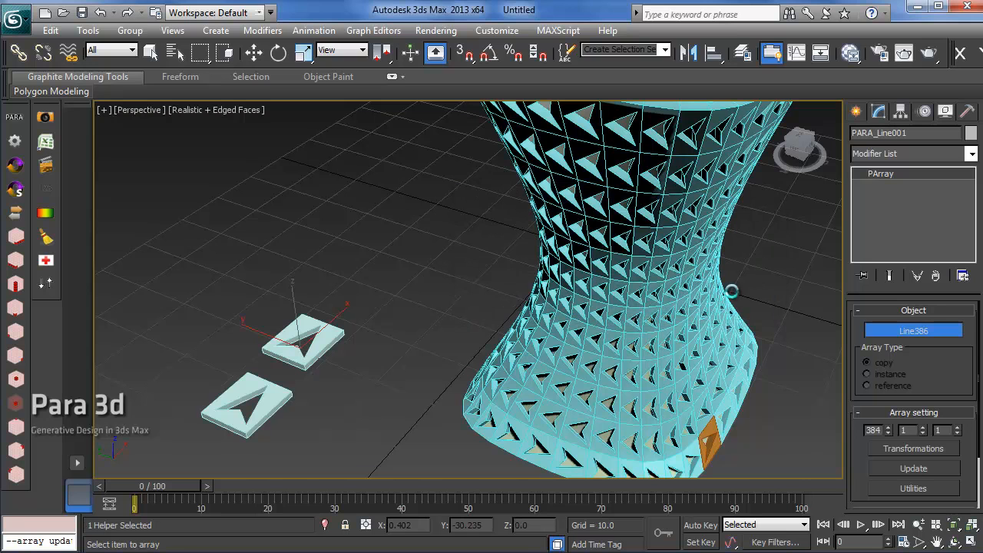
mouse_move(730, 290)
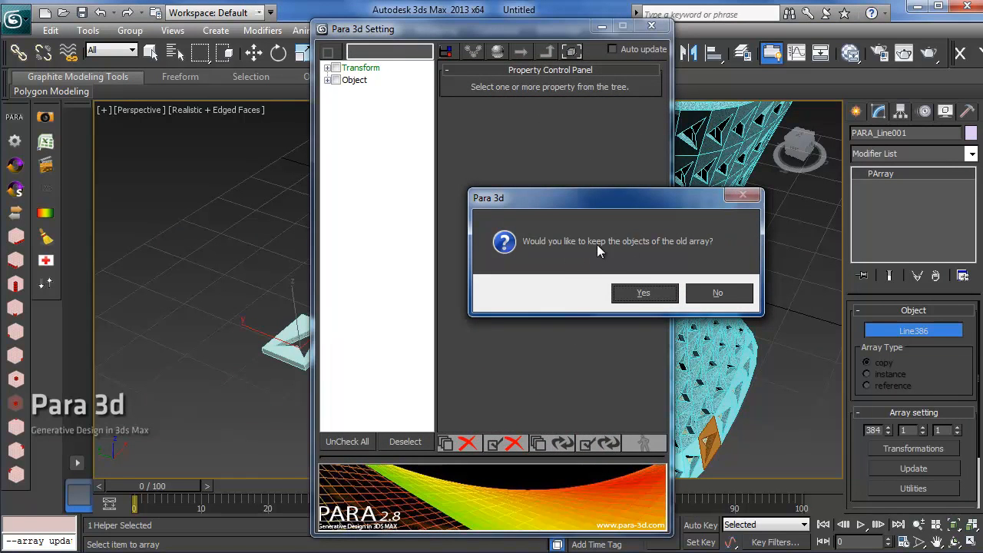
mouse_move(661, 248)
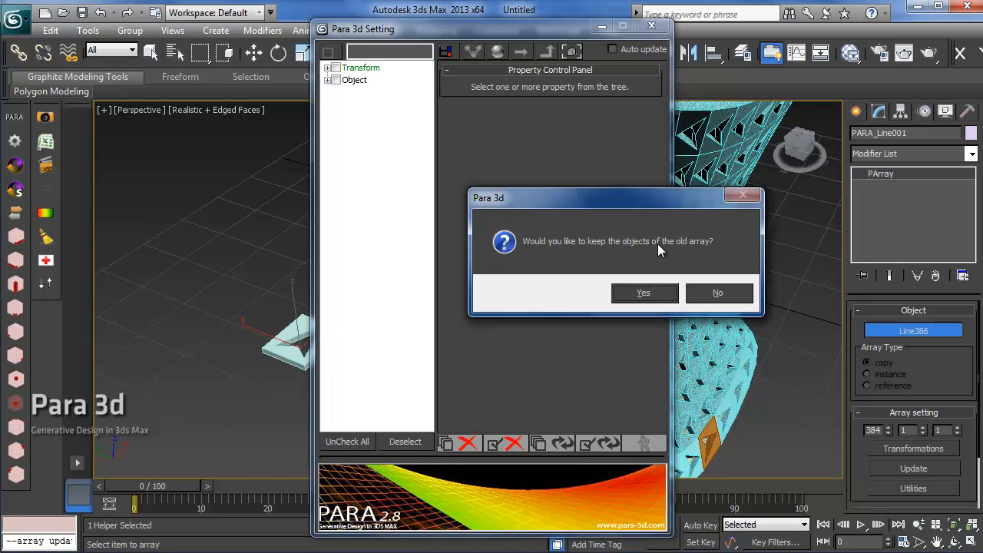
left_click(717, 292)
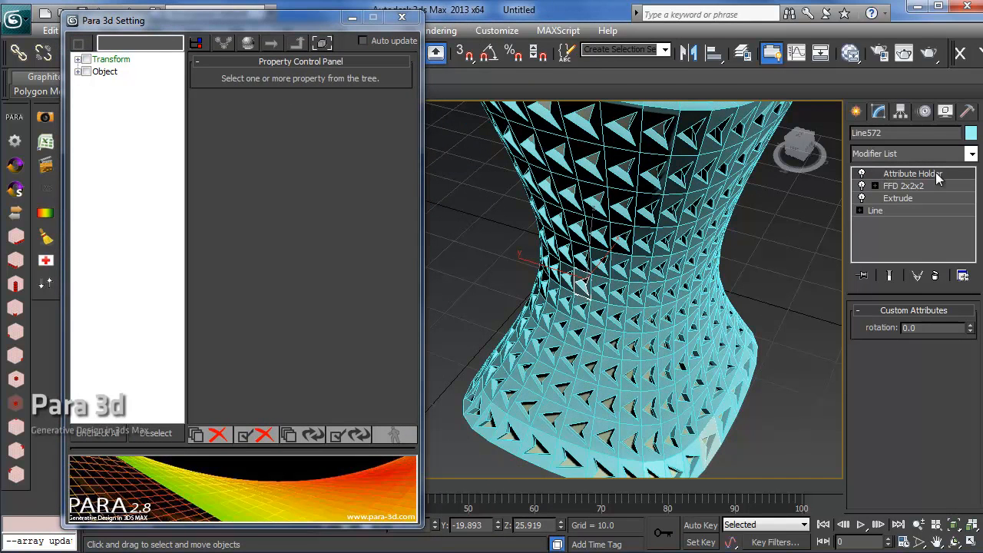
mouse_move(473, 325)
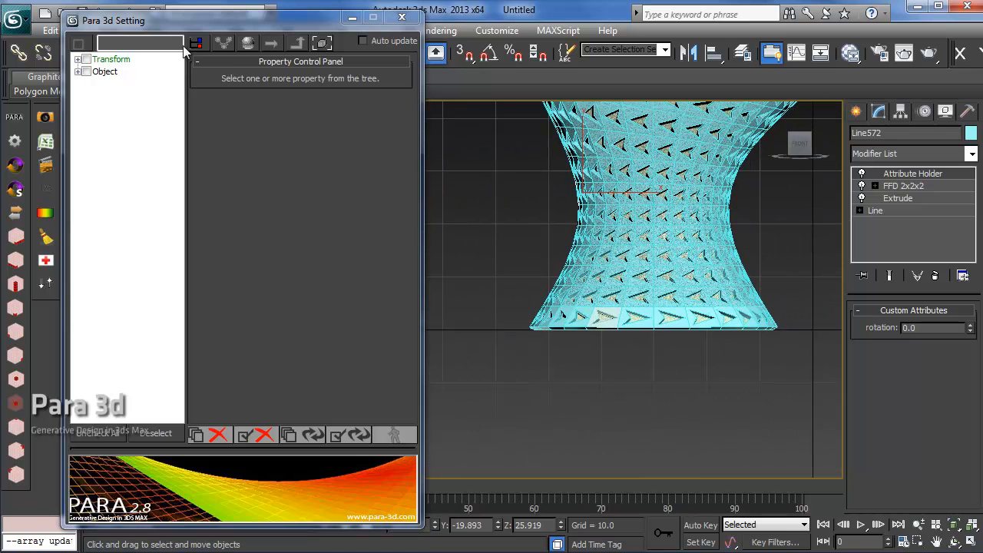
- Tick the rotation attribute under Attribute Holder and apply a value of 180 to the selected panels
left_click_drag(114, 21, 95, 190)
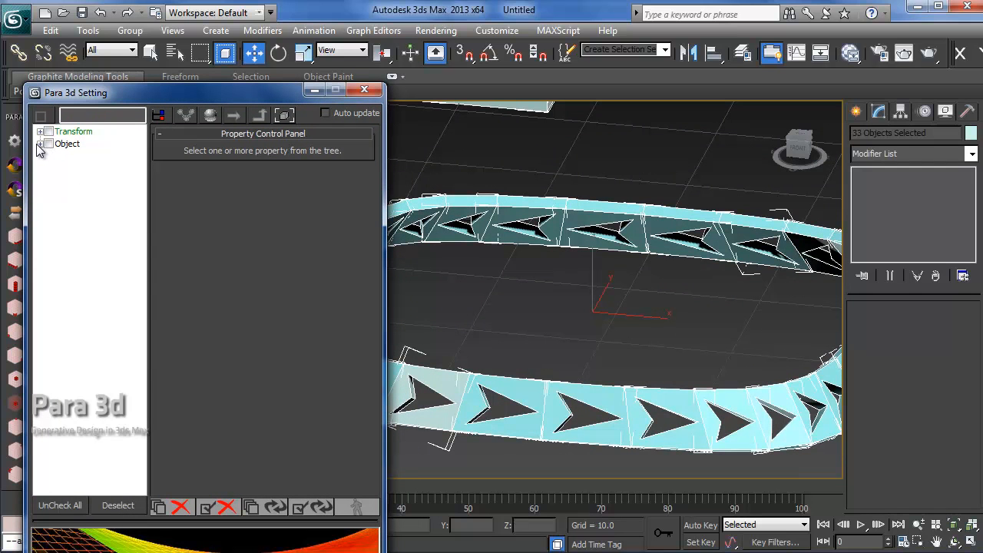
left_click(40, 145)
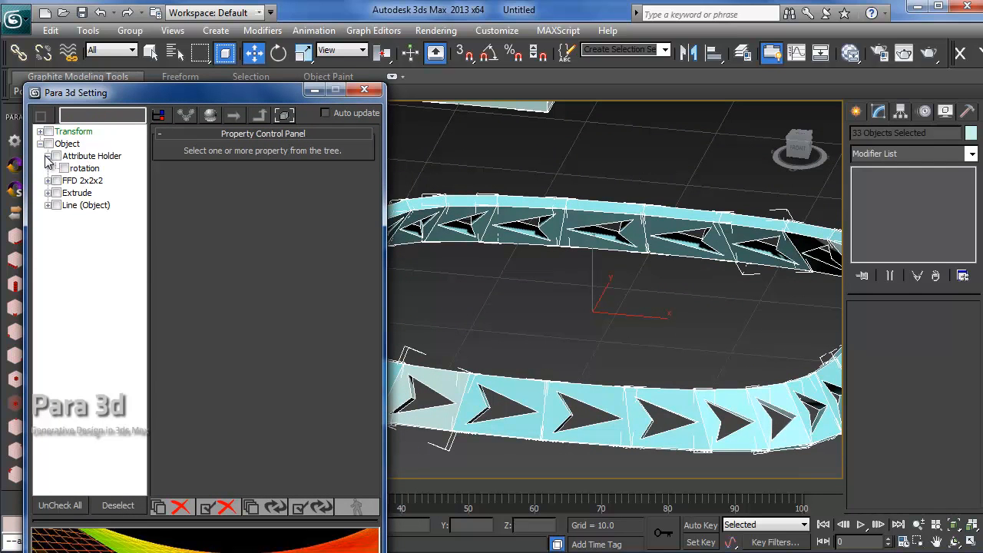
left_click(64, 167)
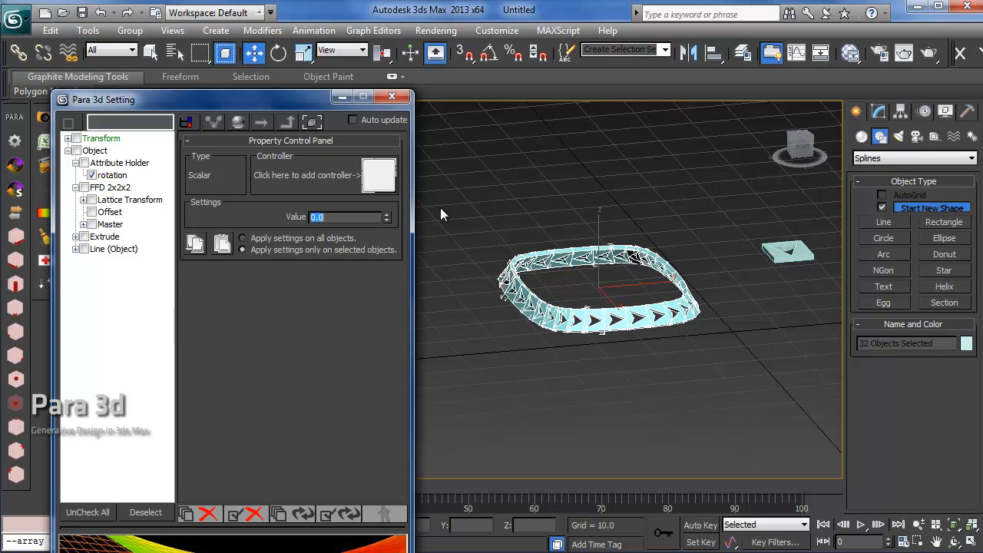
mouse_move(269, 232)
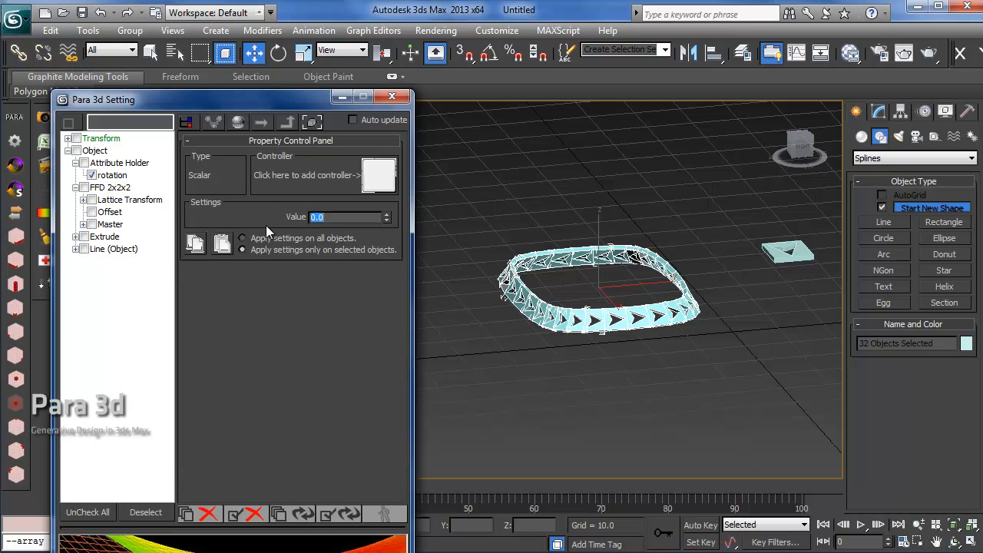
type("180")
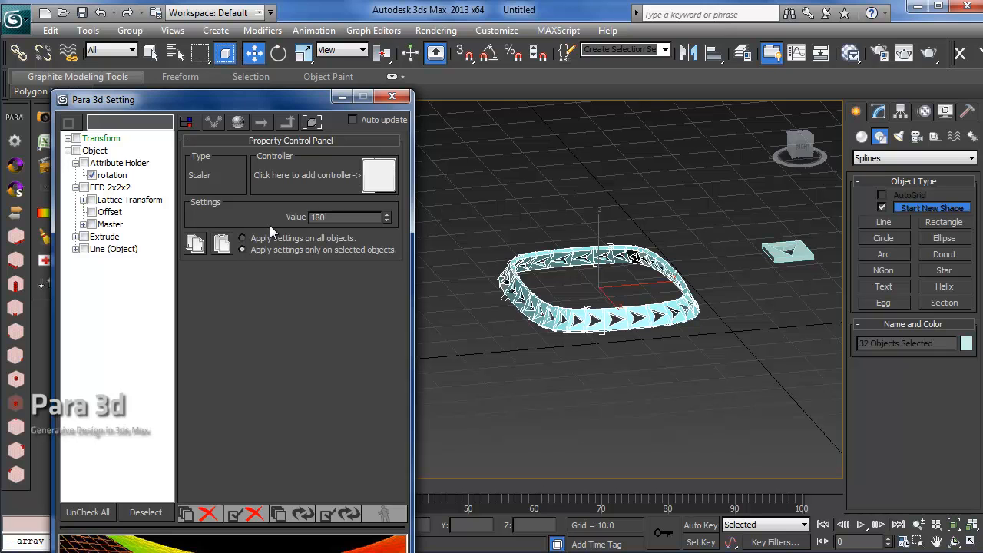
triple_click(346, 217)
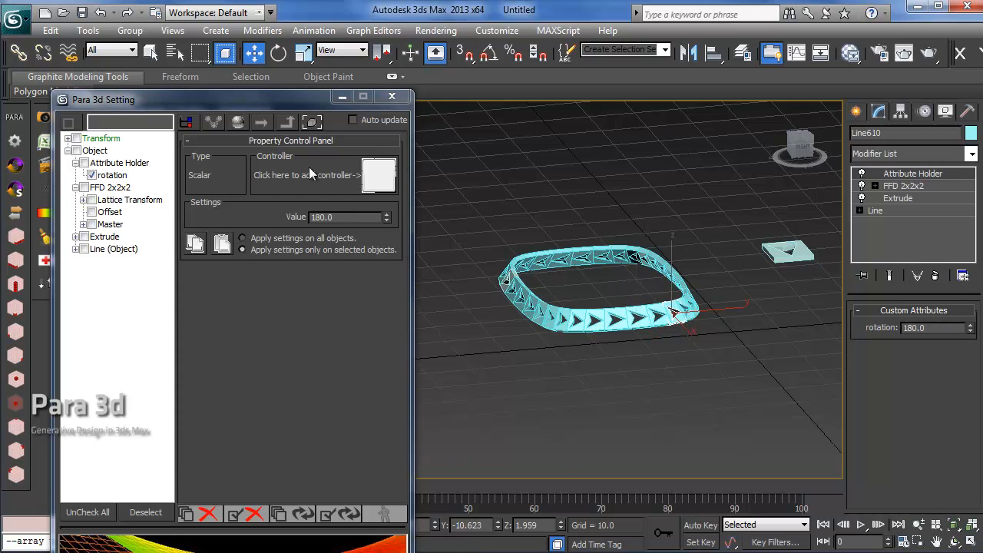
left_click_drag(103, 98, 360, 467)
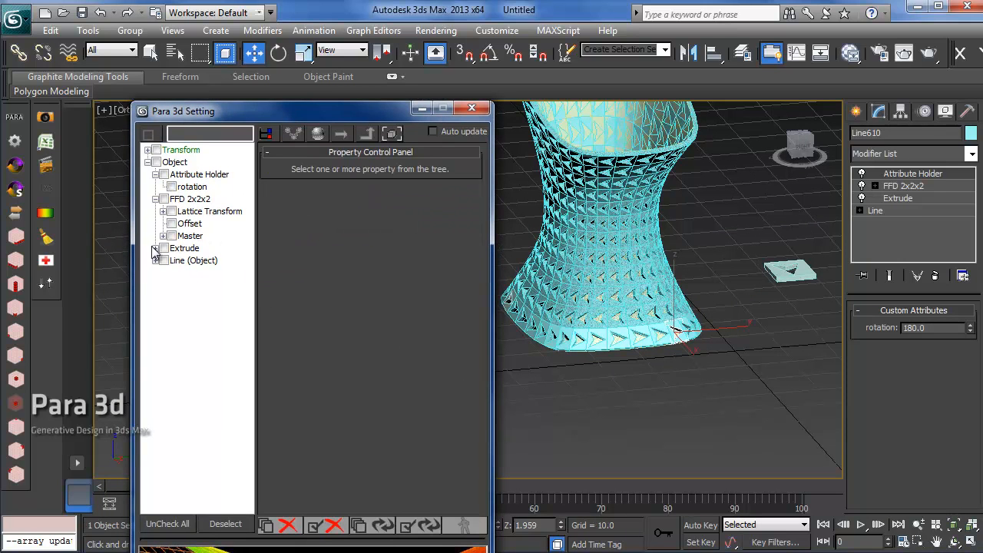
- Apply a Transform Controller to the FFD master control points, keeping the current one as sub-controller
left_click(191, 235)
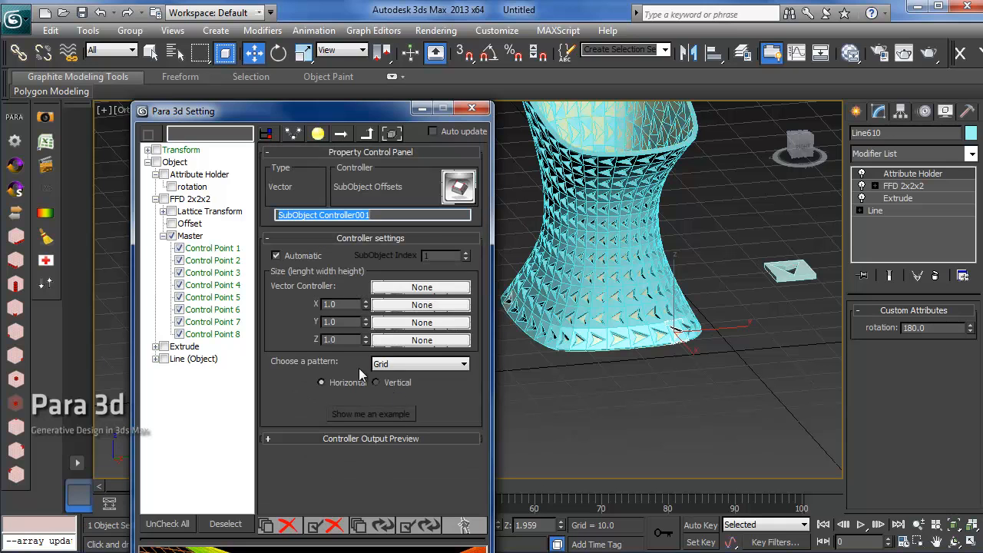
mouse_move(421, 340)
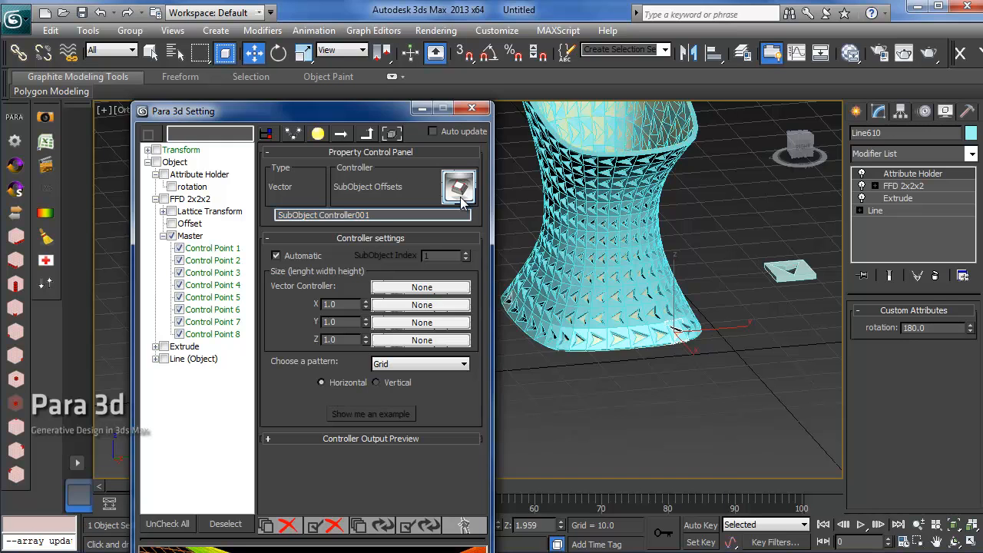
left_click(460, 187)
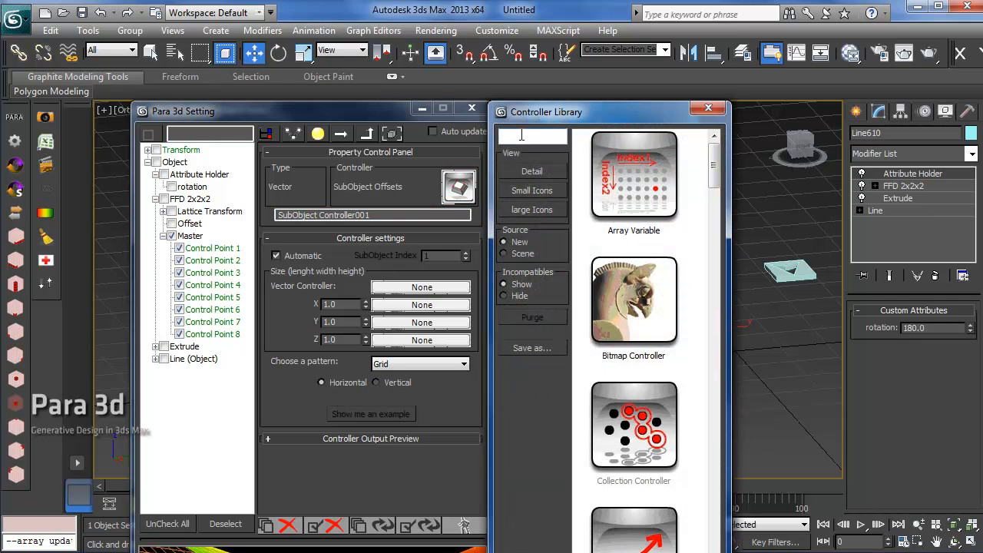
type("tr")
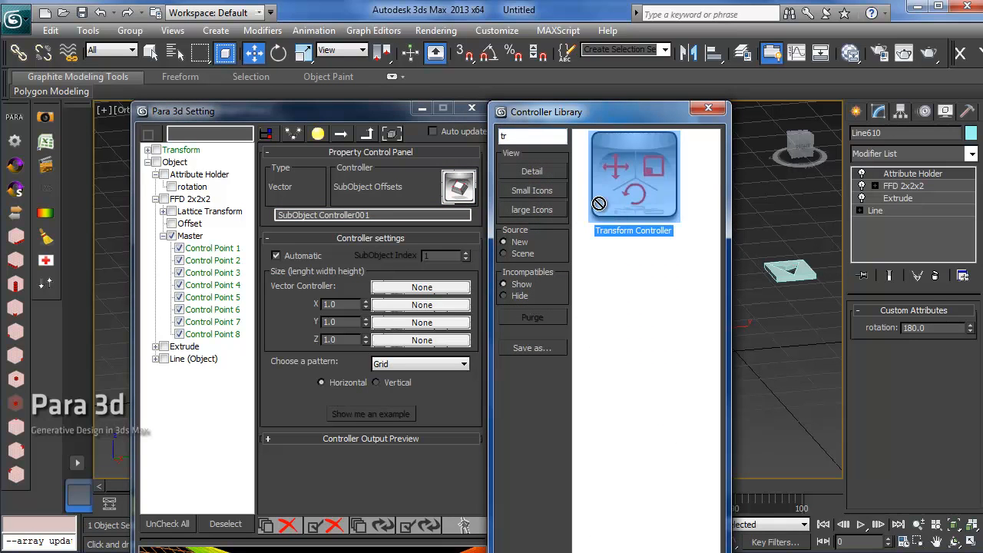
double_click(633, 175)
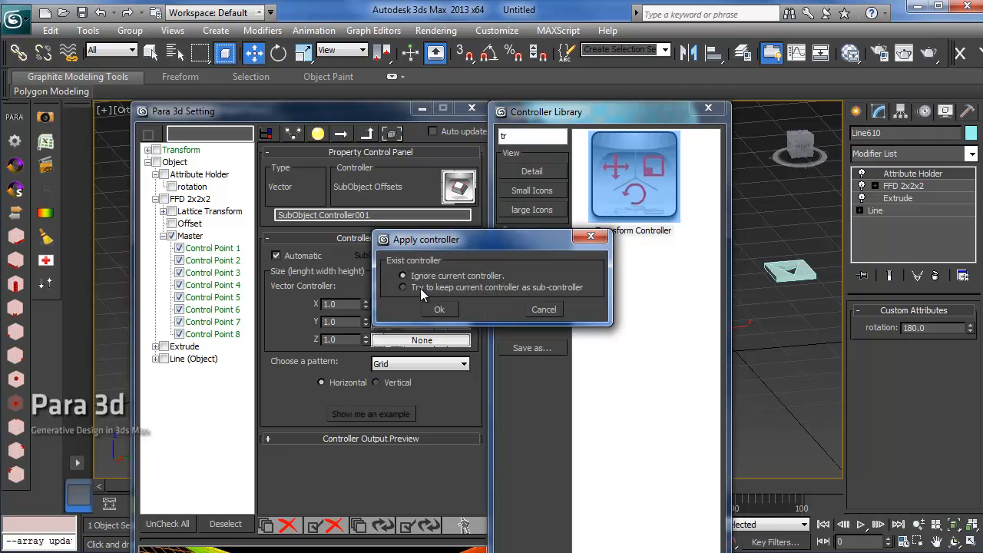
left_click(402, 287)
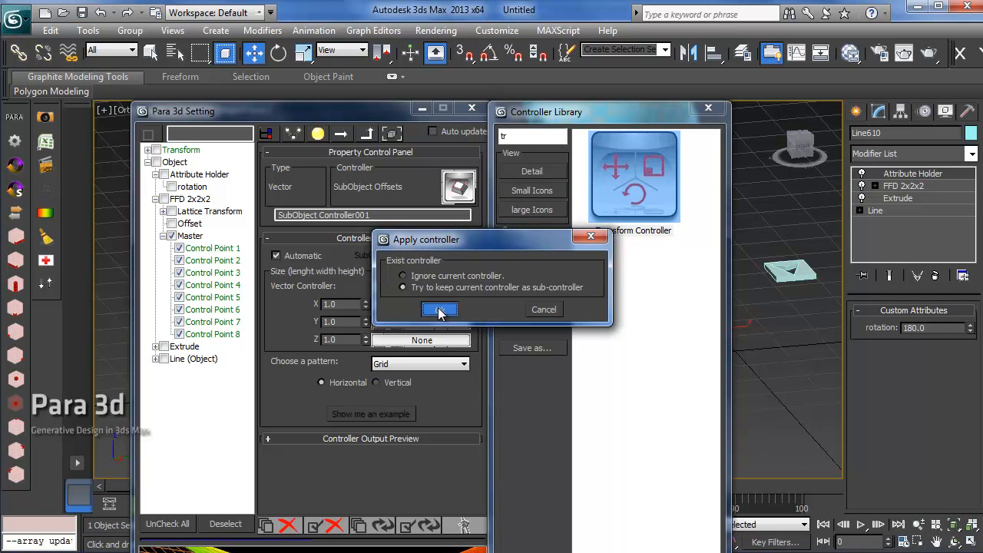
mouse_move(458, 369)
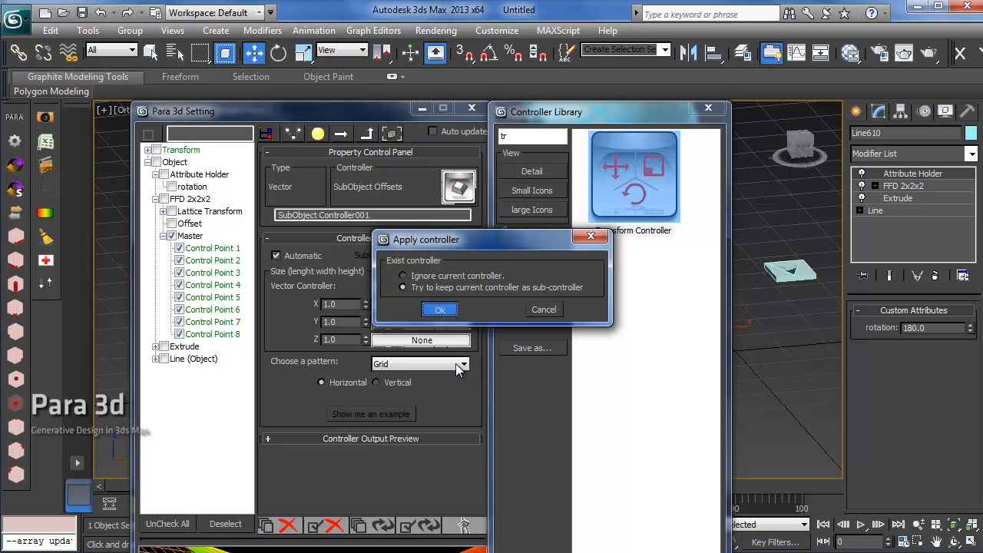
left_click(439, 309)
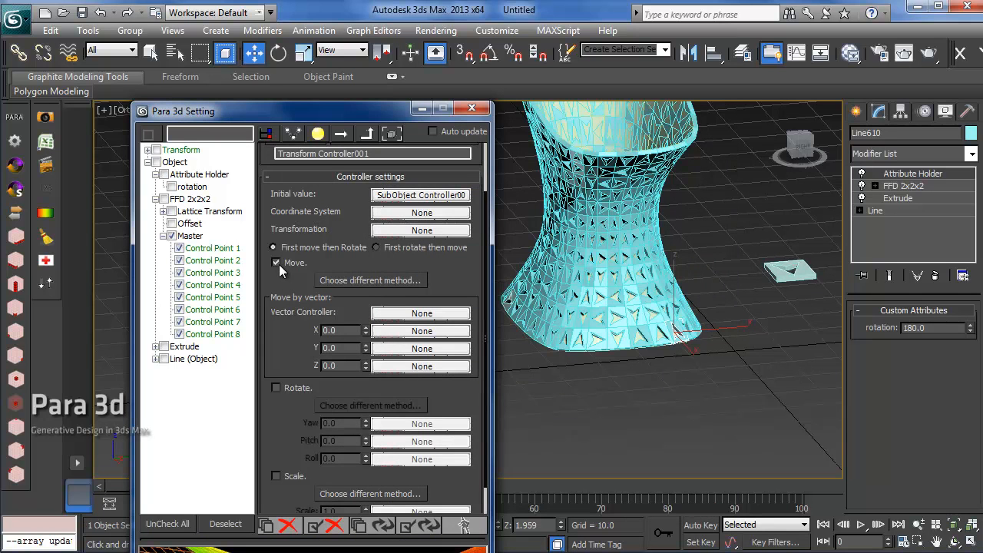
- Switch the controller from Move to Rotate and start assigning a controller to Roll
scroll("down", 3)
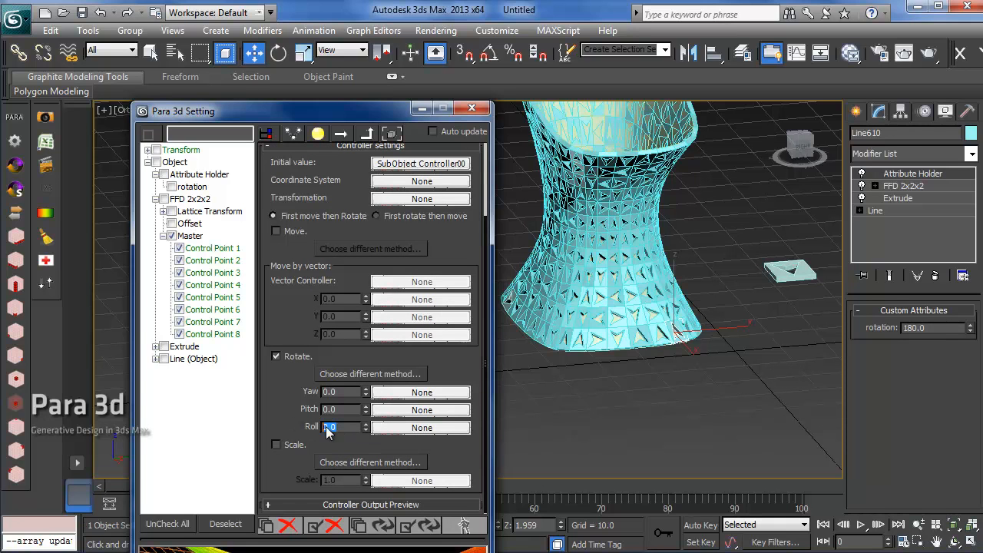
triple_click(338, 427)
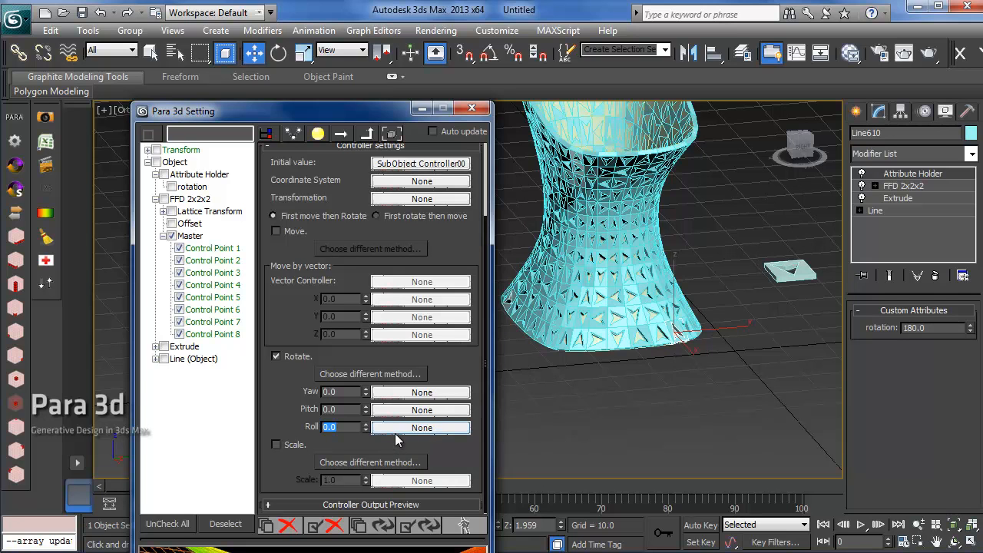
left_click(421, 427)
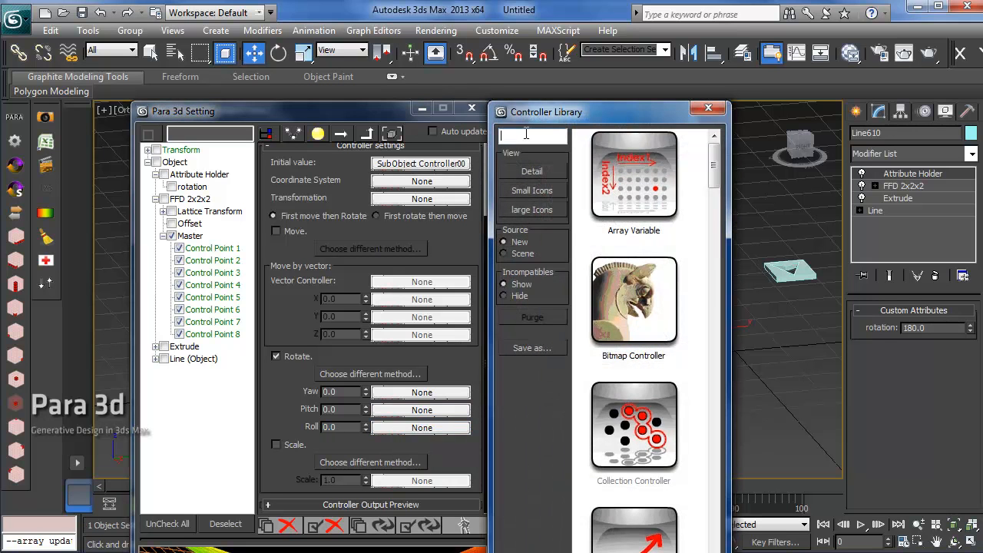
- Assign a Link Controller to the roll and pick the object's rotation : Bezier Float track as source
scroll("down", 3)
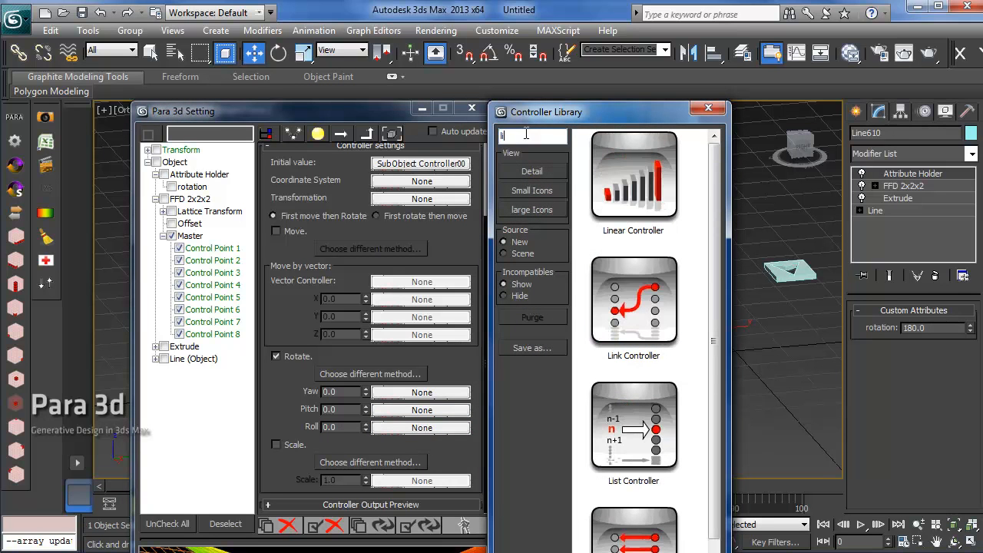
left_click(634, 304)
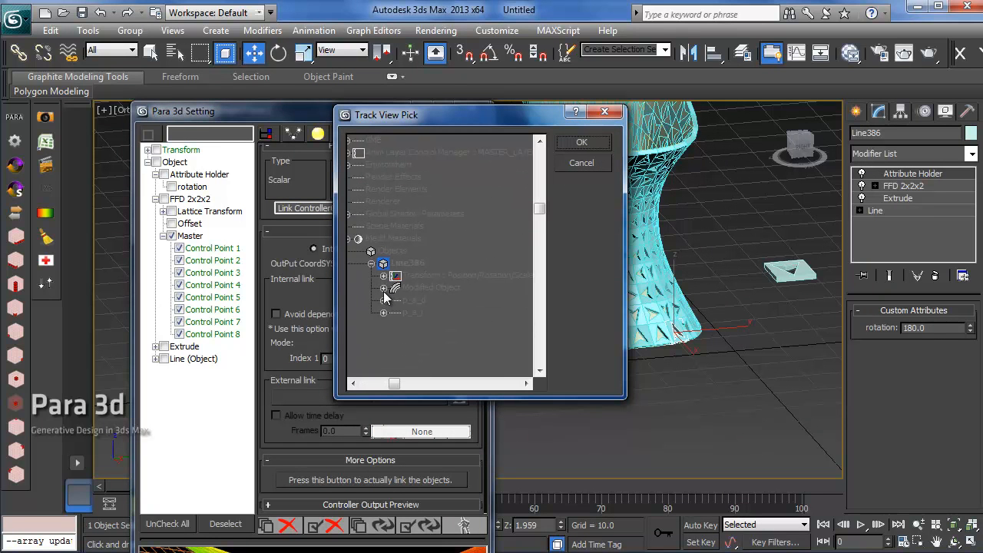
left_click(384, 299)
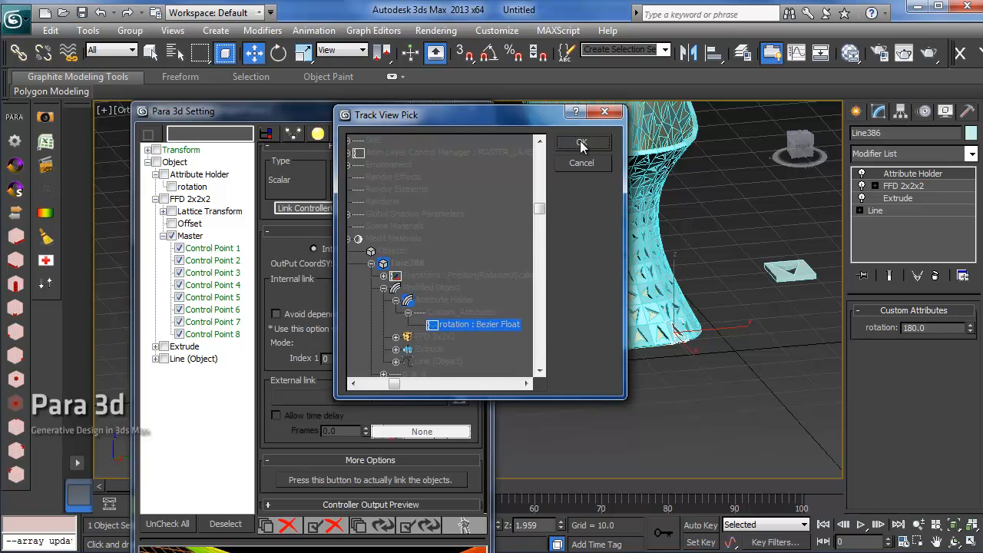
left_click(584, 144)
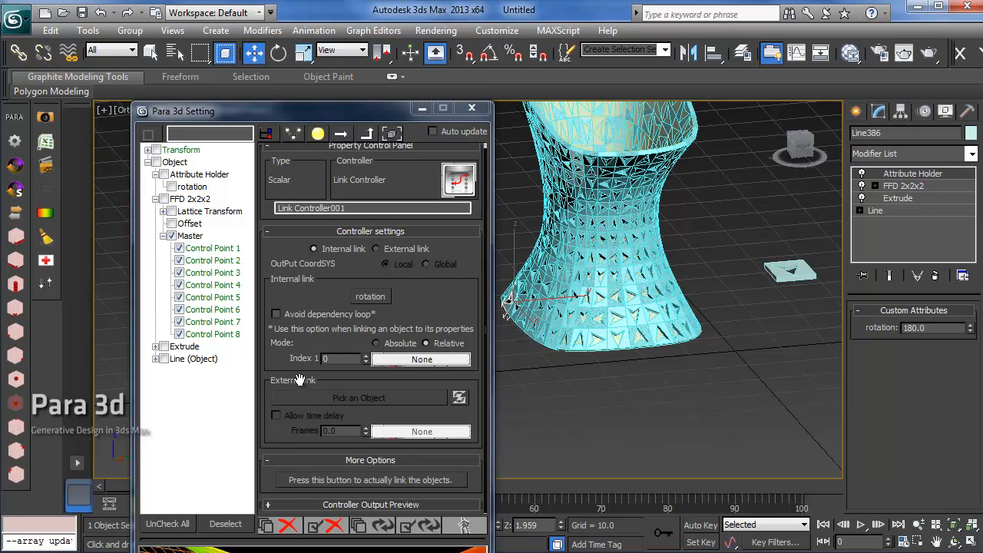
- Update the array from the Transform Controller and orbit to check the arrows' new common direction
left_click(365, 132)
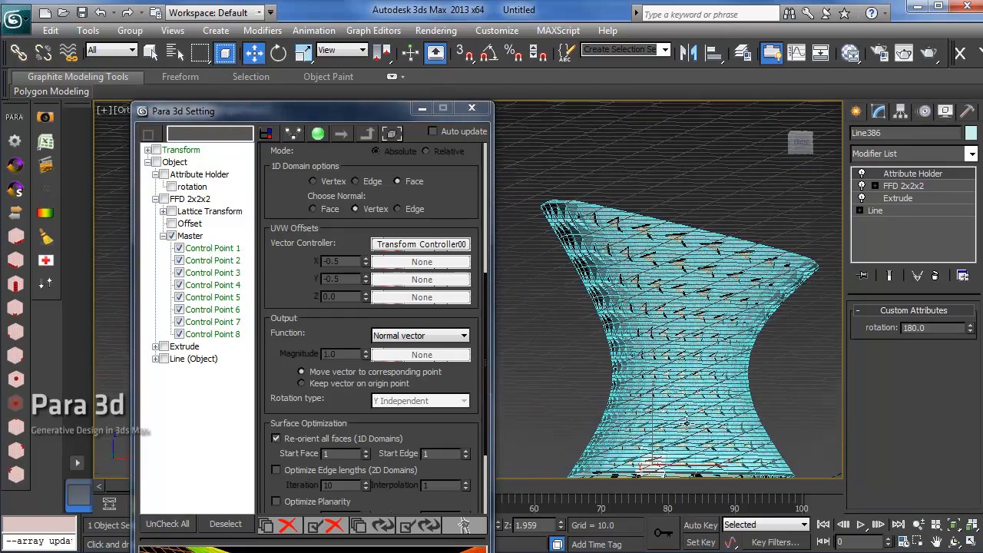
left_click_drag(668, 307, 669, 230)
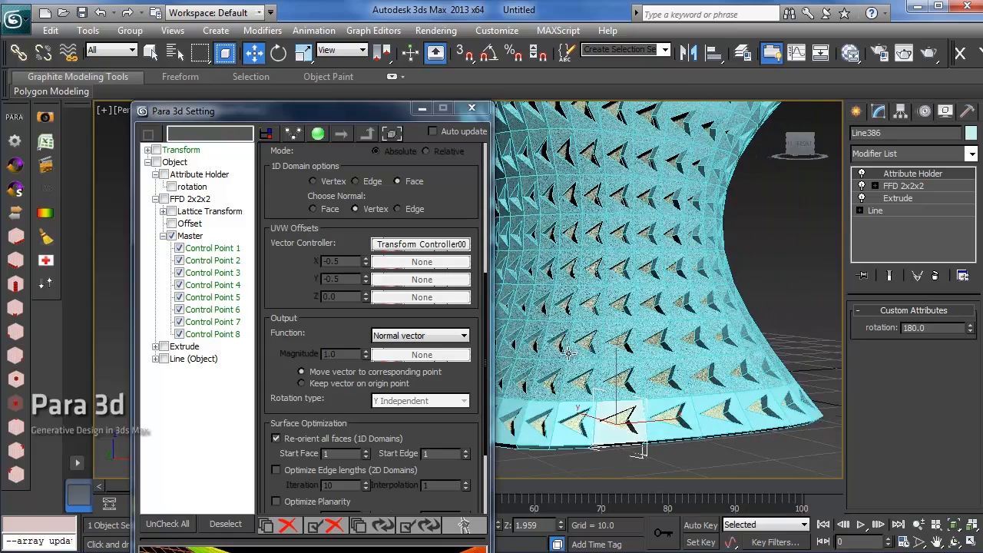